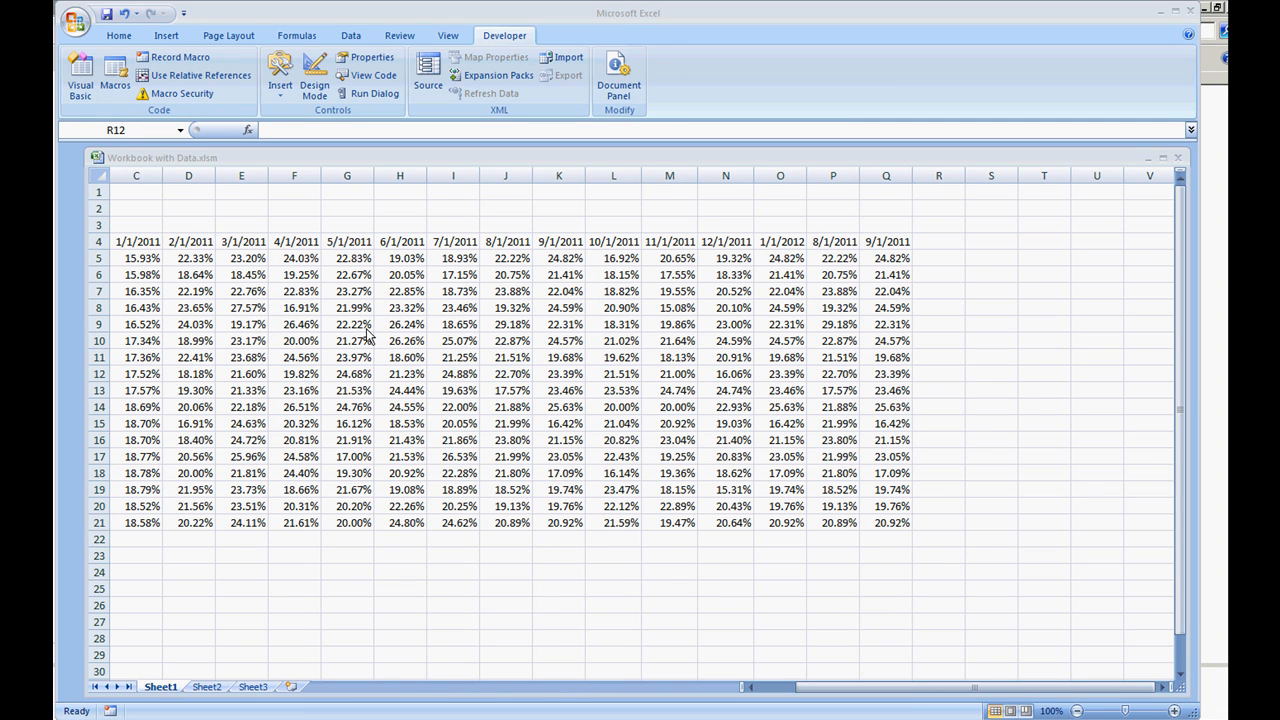
pyautogui.moveTo(352, 335)
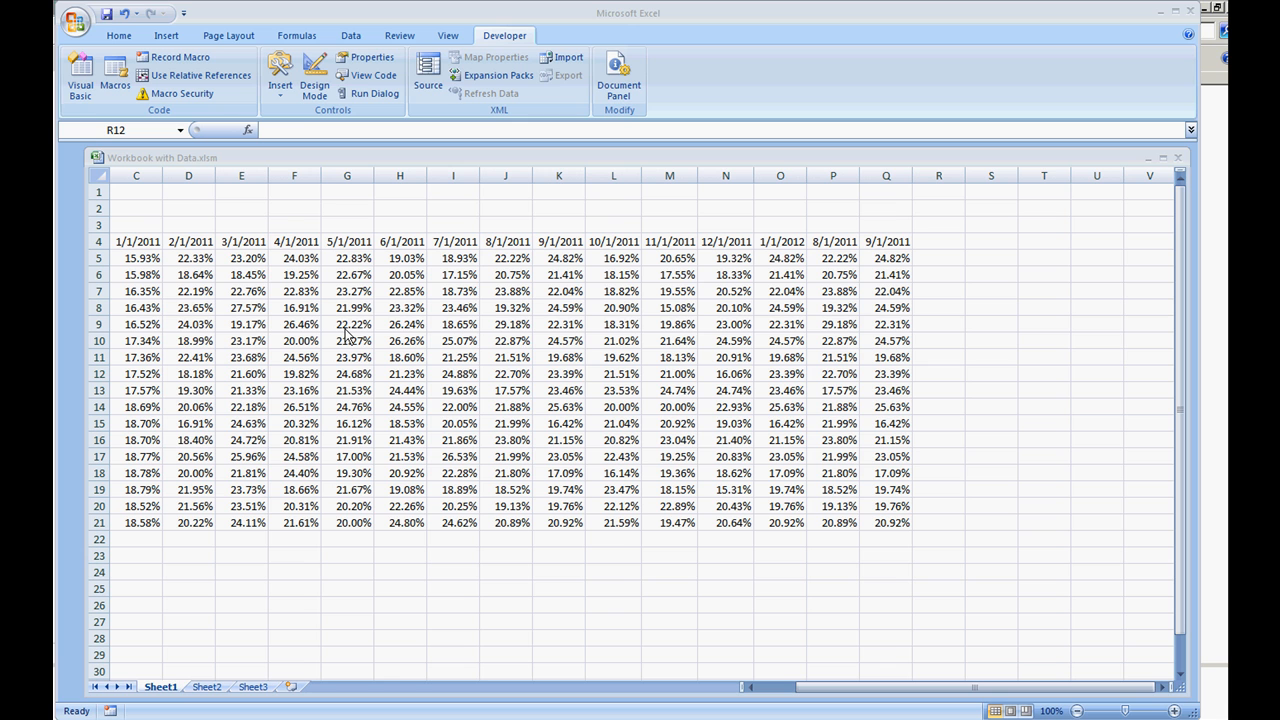
pyautogui.moveTo(118, 86)
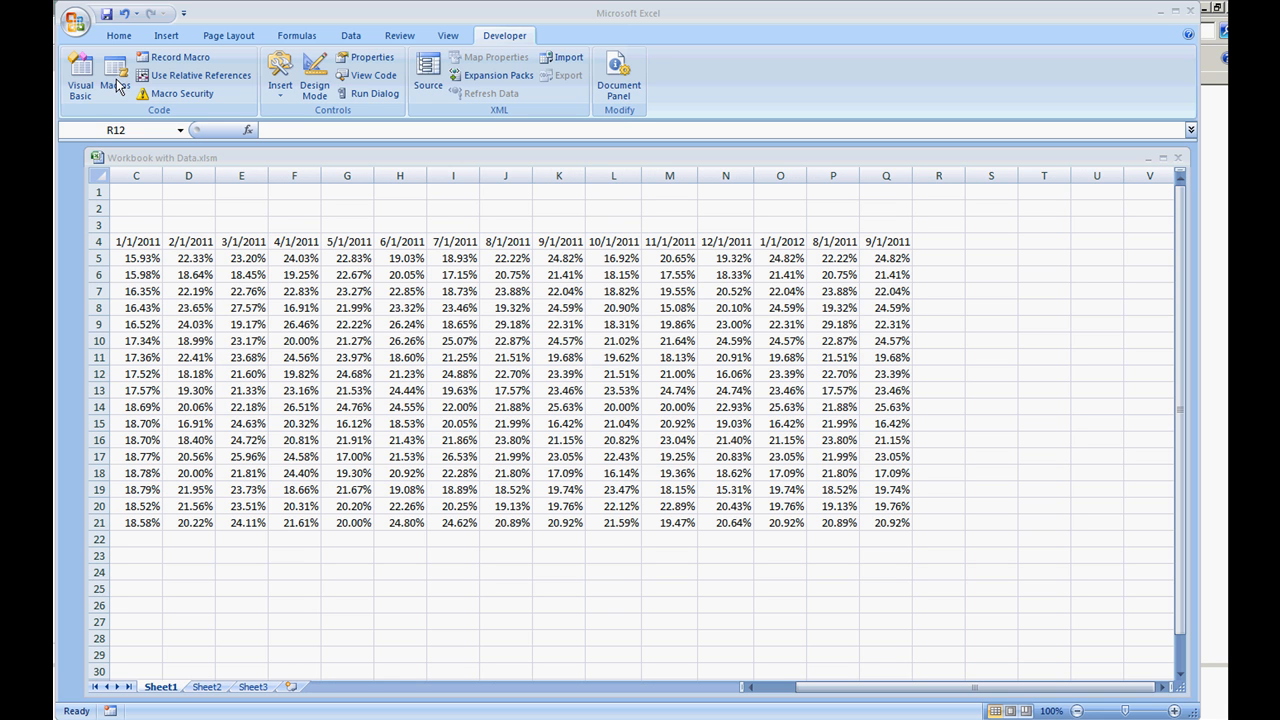
pyautogui.moveTo(181, 57)
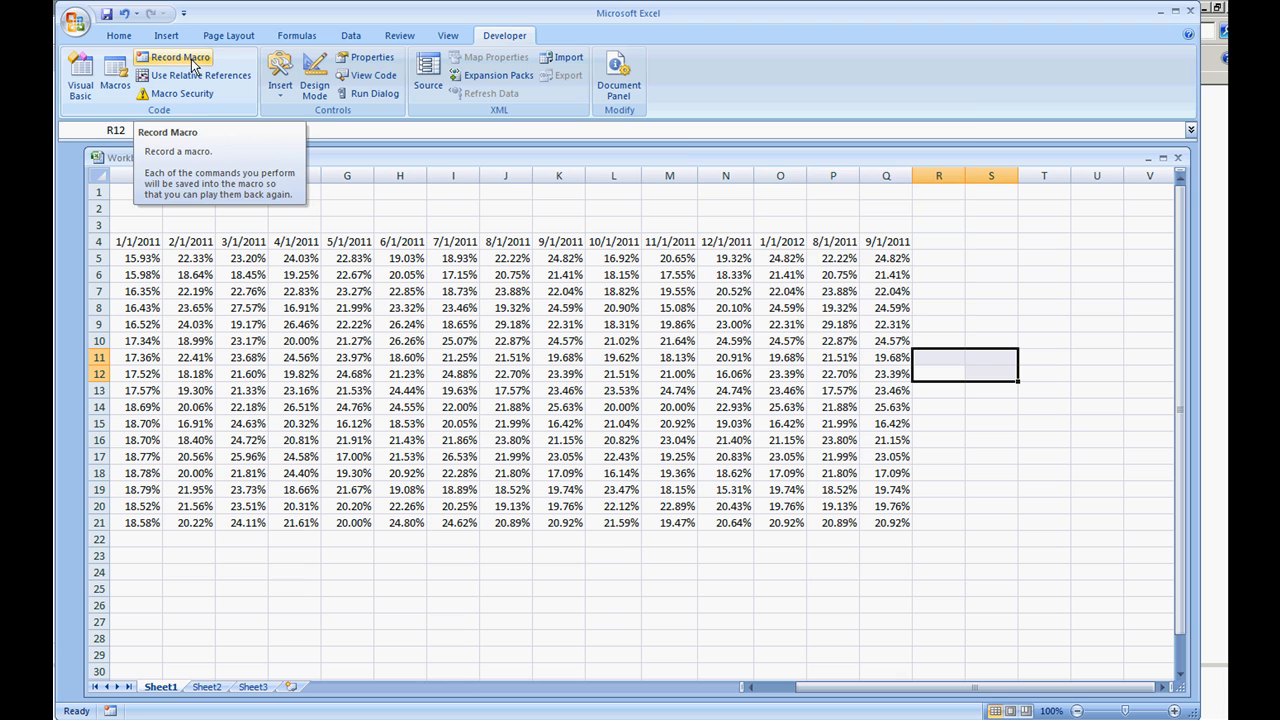
# Record a HideRow macro that hides row 11, then open its code for editing.
pyautogui.click(180, 57)
pyautogui.write('HideRow')
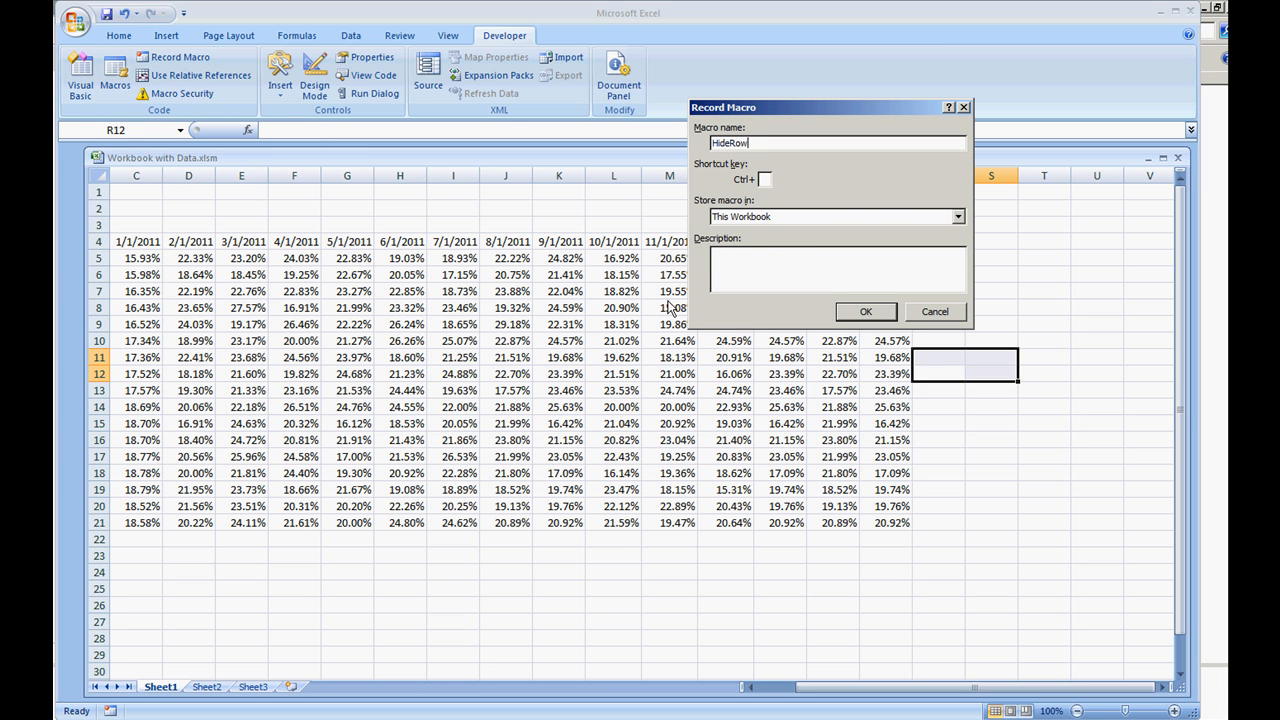
pyautogui.click(865, 311)
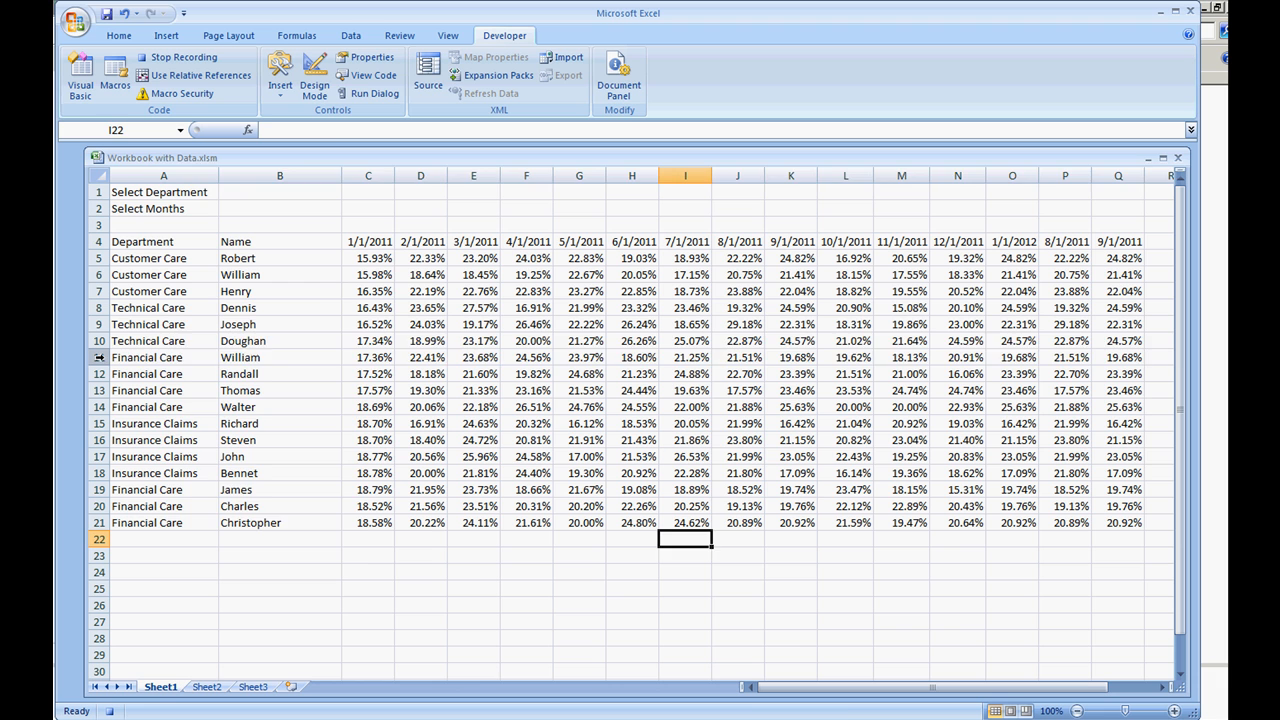
pyautogui.rightClick(100, 357)
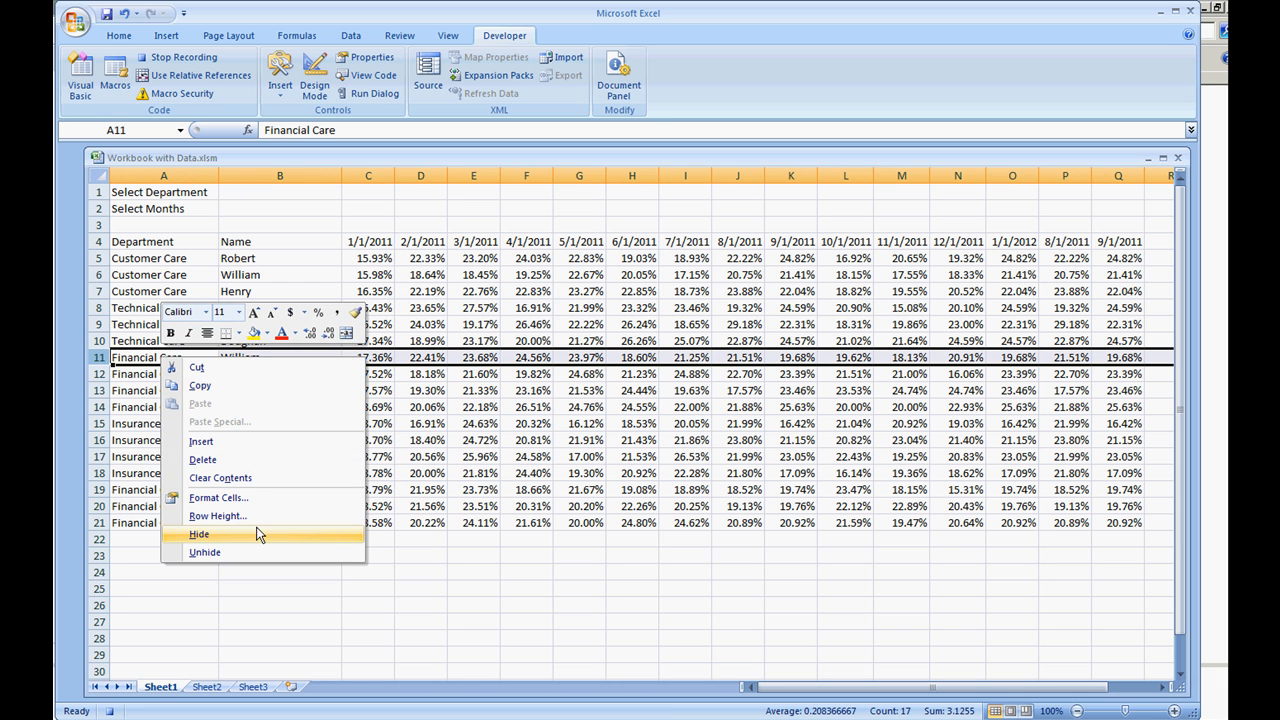
pyautogui.moveTo(252, 539)
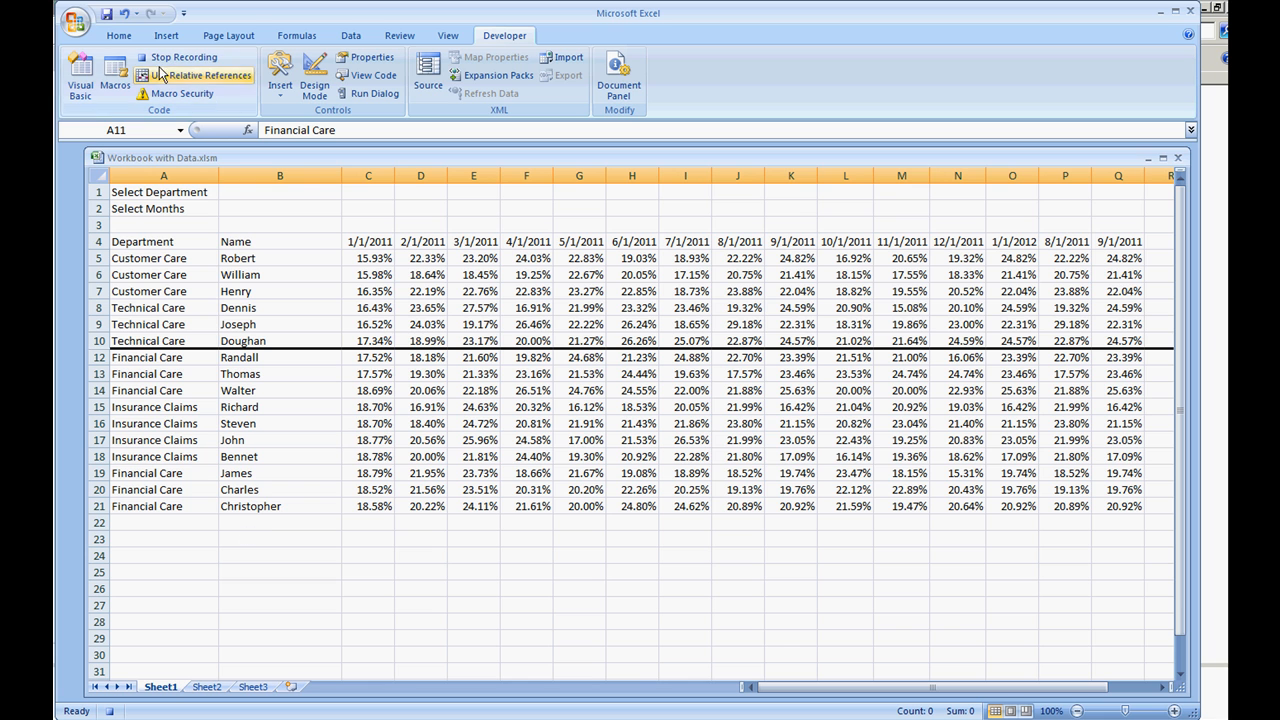
pyautogui.click(114, 75)
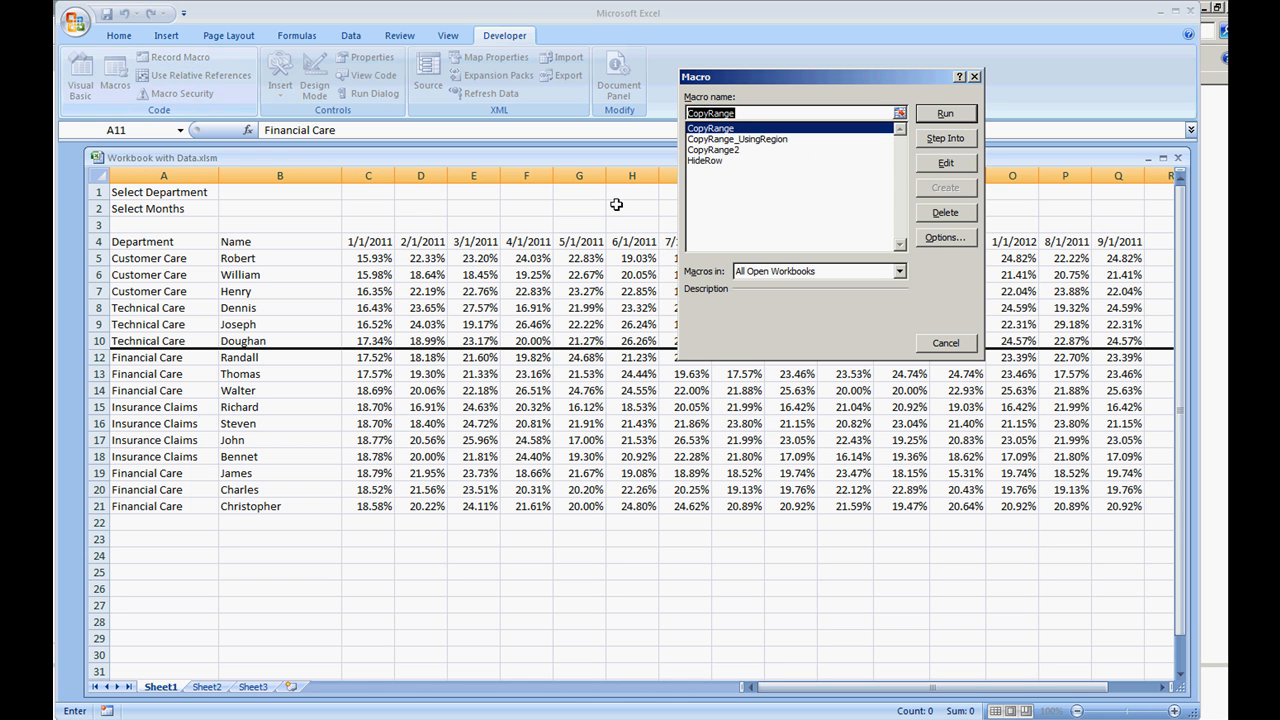
pyautogui.click(944, 162)
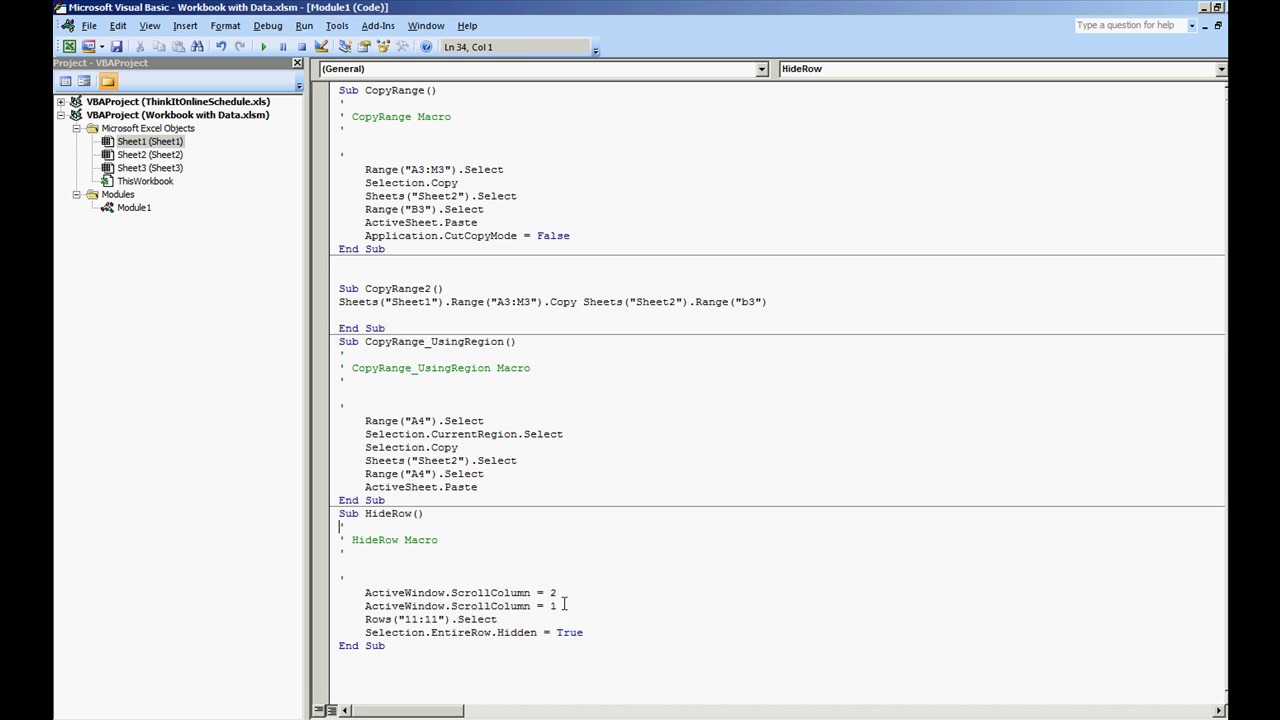
# Replace HideRow's recorded scroll lines with one Sheets("Sheet1") row 11 Hidden statement.
pyautogui.moveTo(352, 539); pyautogui.dragTo(557, 605)
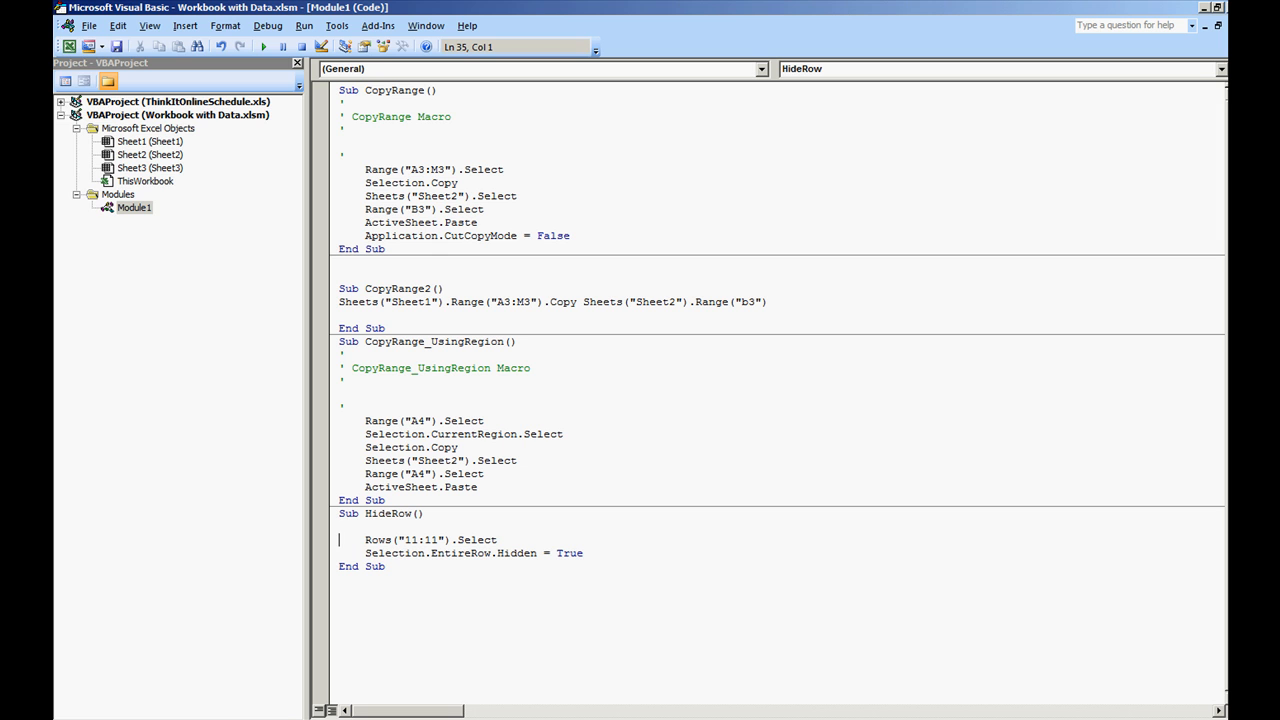
pyautogui.click(497, 540)
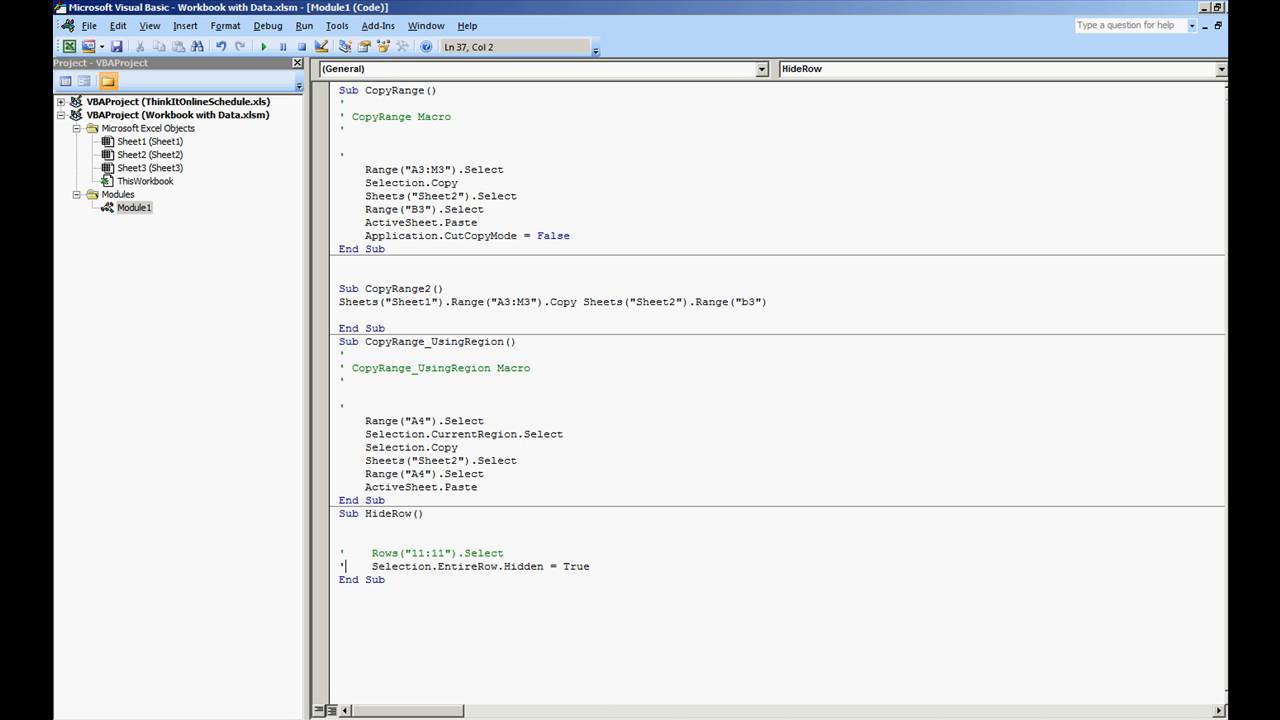
pyautogui.write('Sheets(')
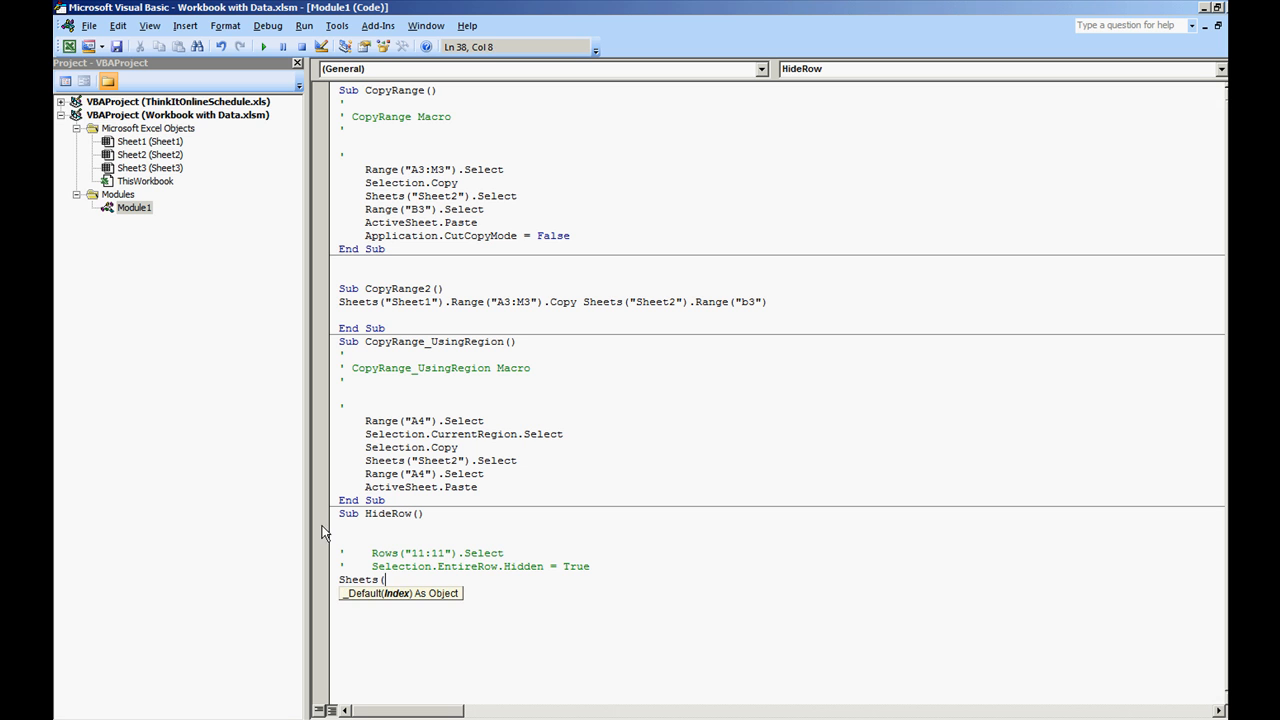
pyautogui.write('"Sheet1")')
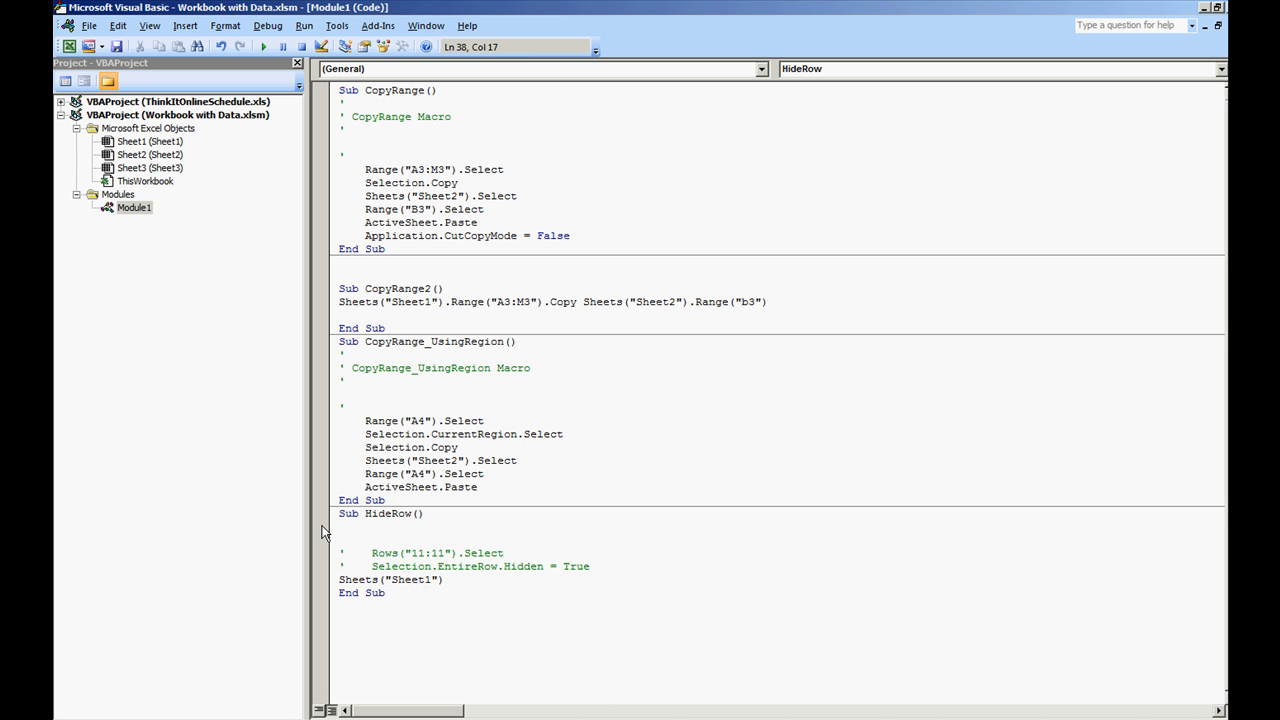
pyautogui.write('.Range("11')
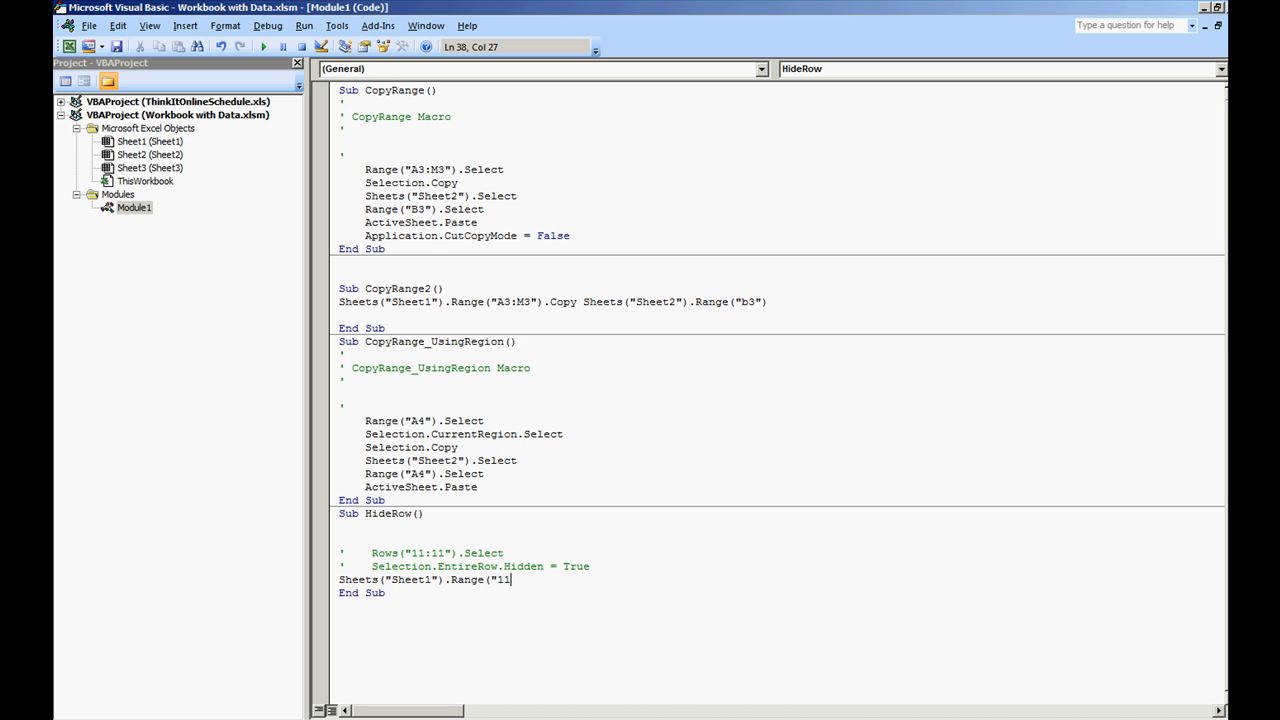
pyautogui.press('Backspace')
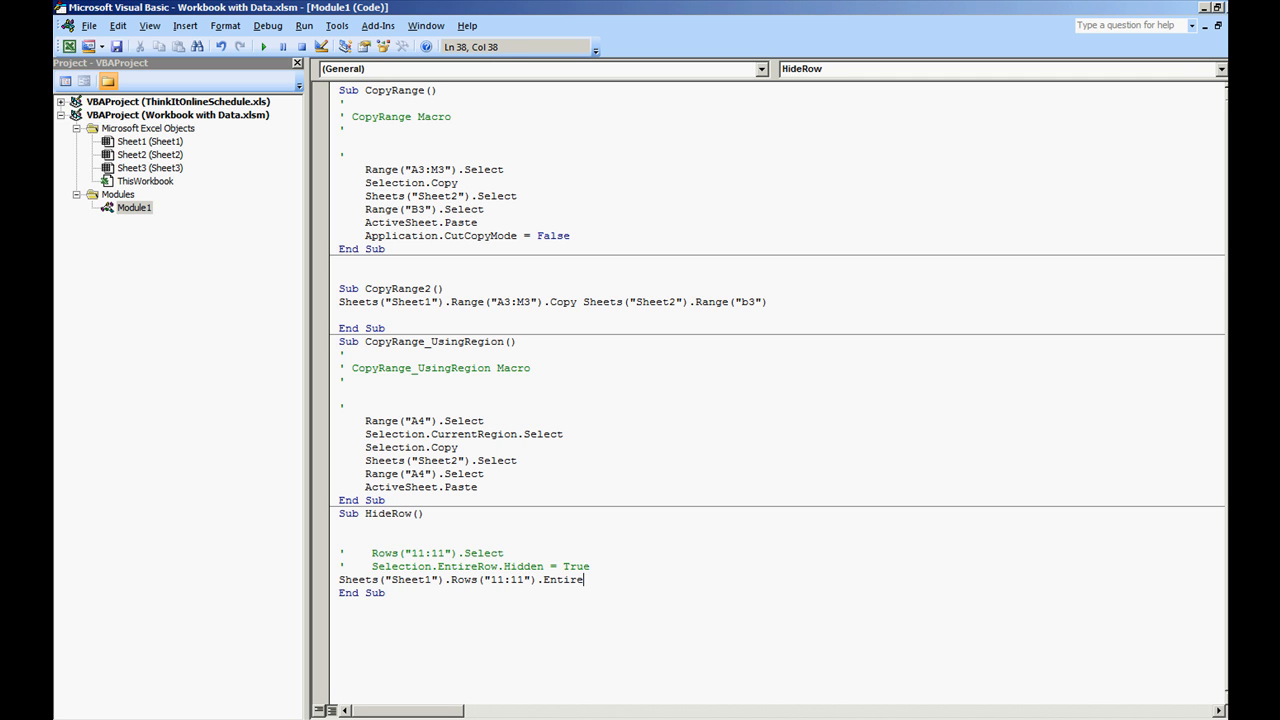
pyautogui.write('Row.Hidden')
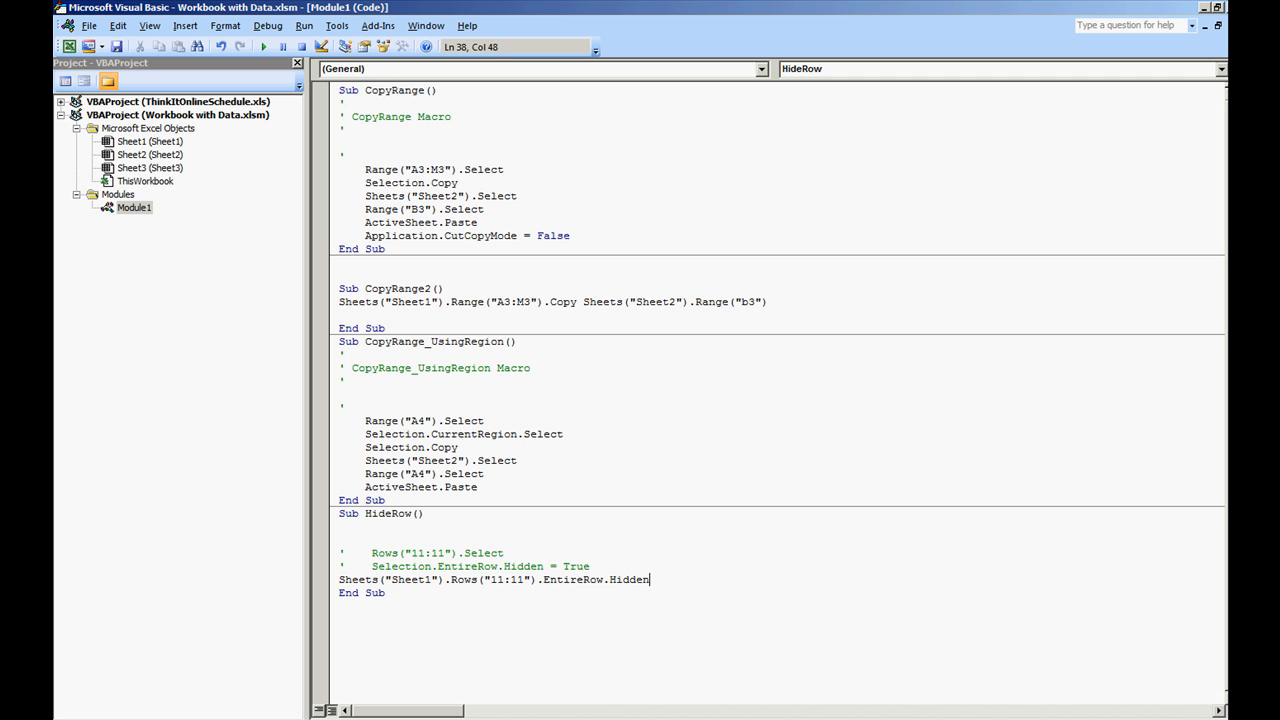
pyautogui.write('= false')
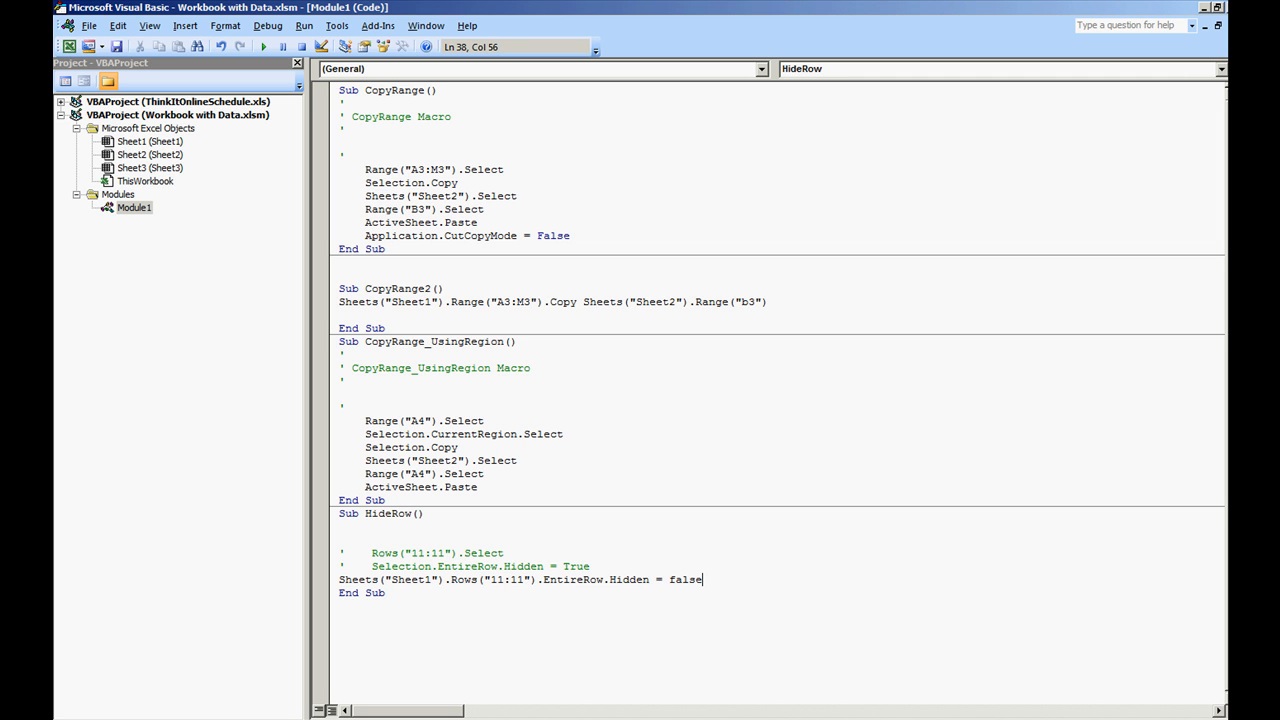
pyautogui.write('Tru')
pyautogui.press('Return')
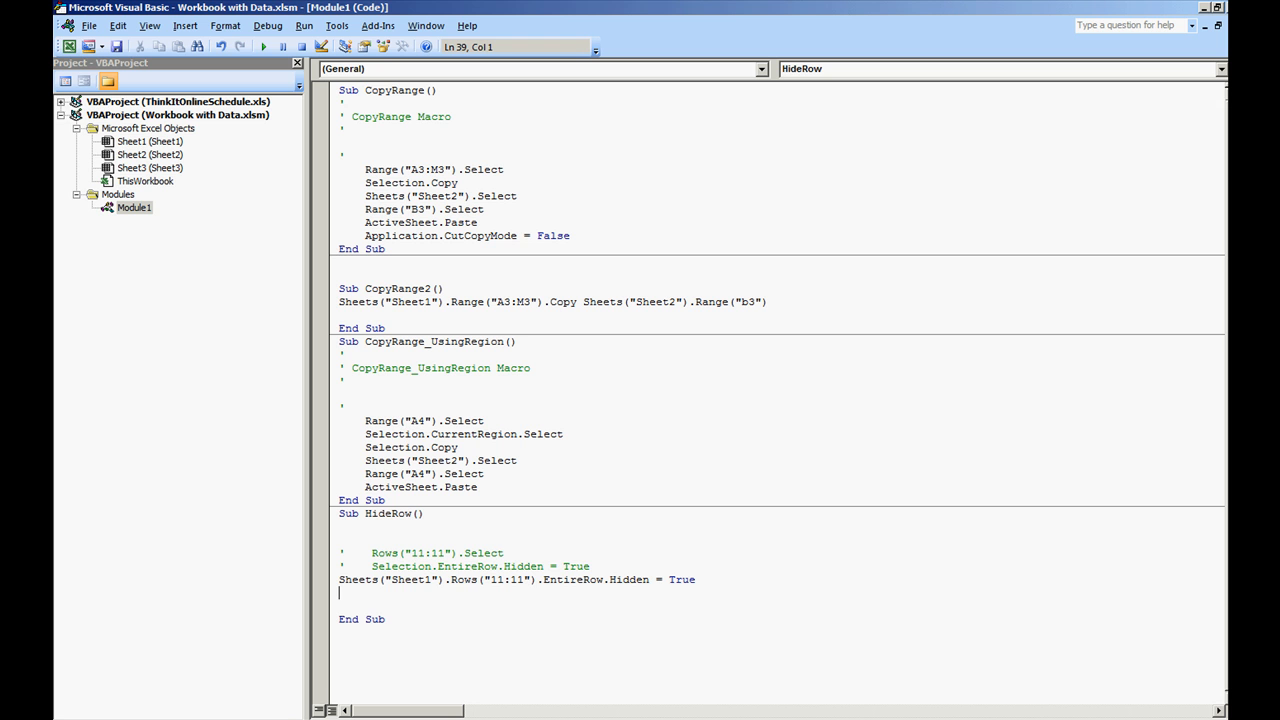
pyautogui.tripleClick(515, 579)
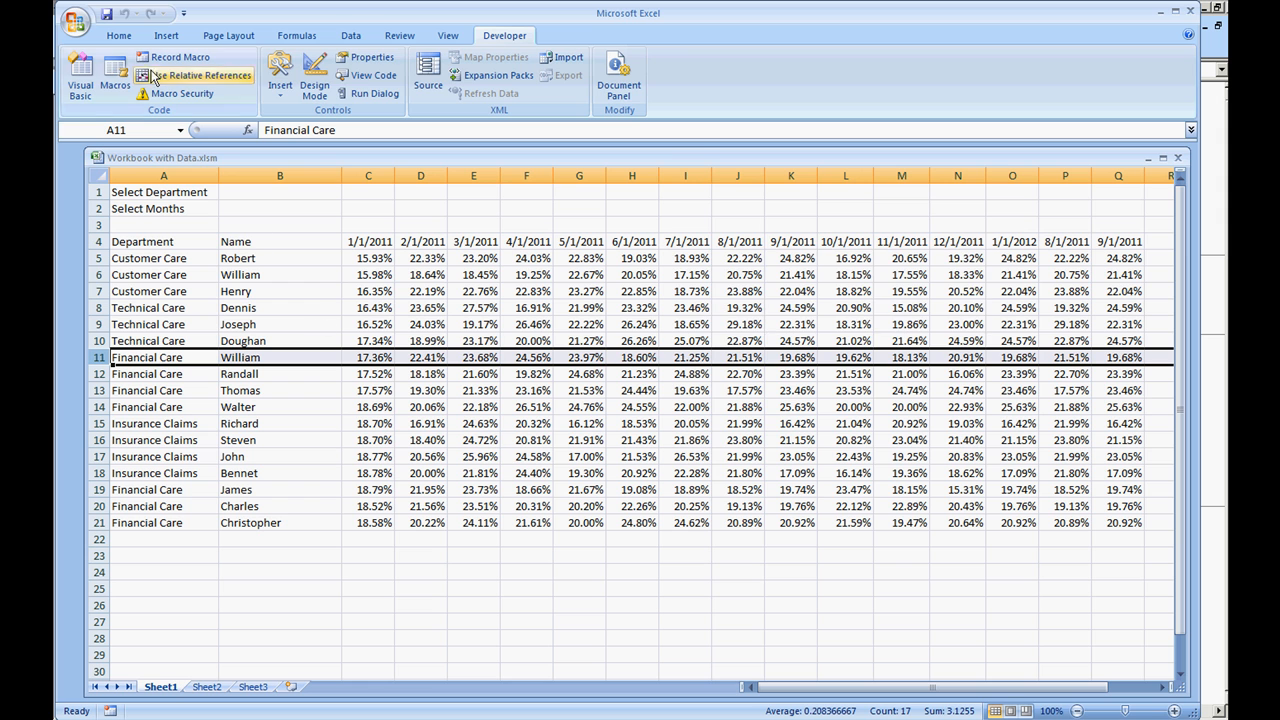
# Return to the HideRow code in the Visual Basic Editor.
pyautogui.click(114, 75)
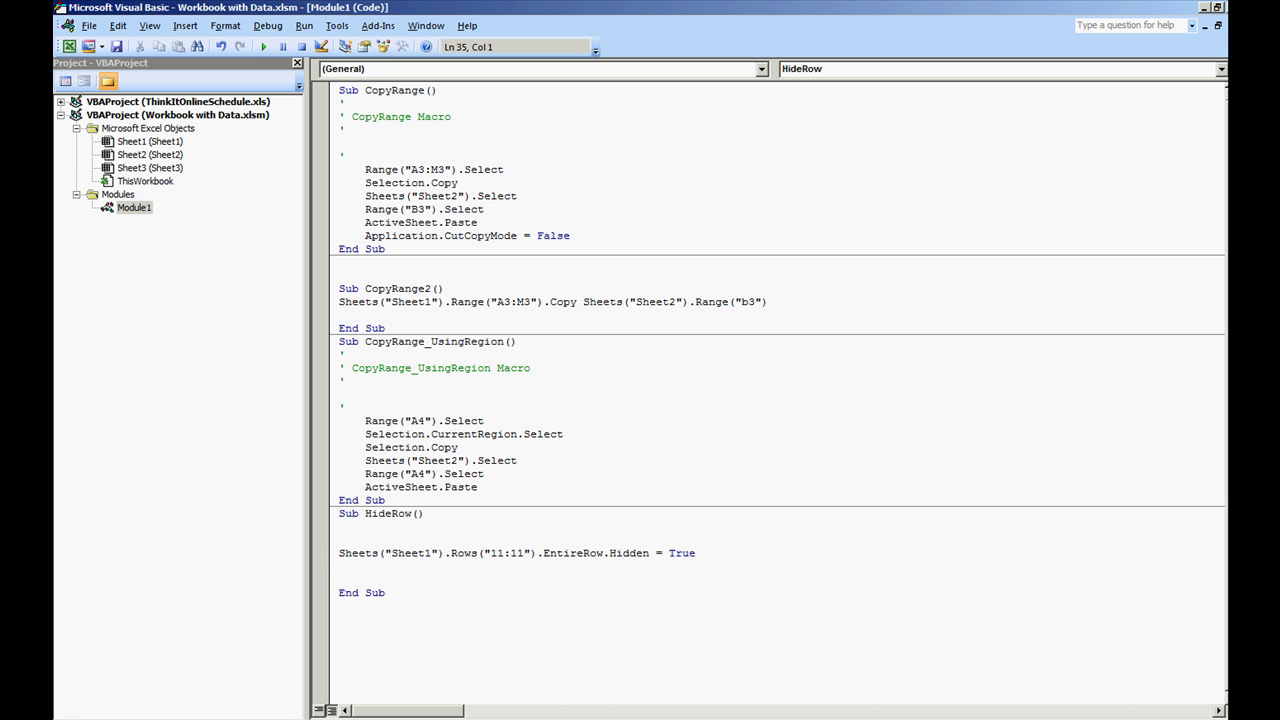
# Wrap the hide statement in a For rep = 10 To 14 loop using rep & ":" & rep.
pyautogui.press('Return')
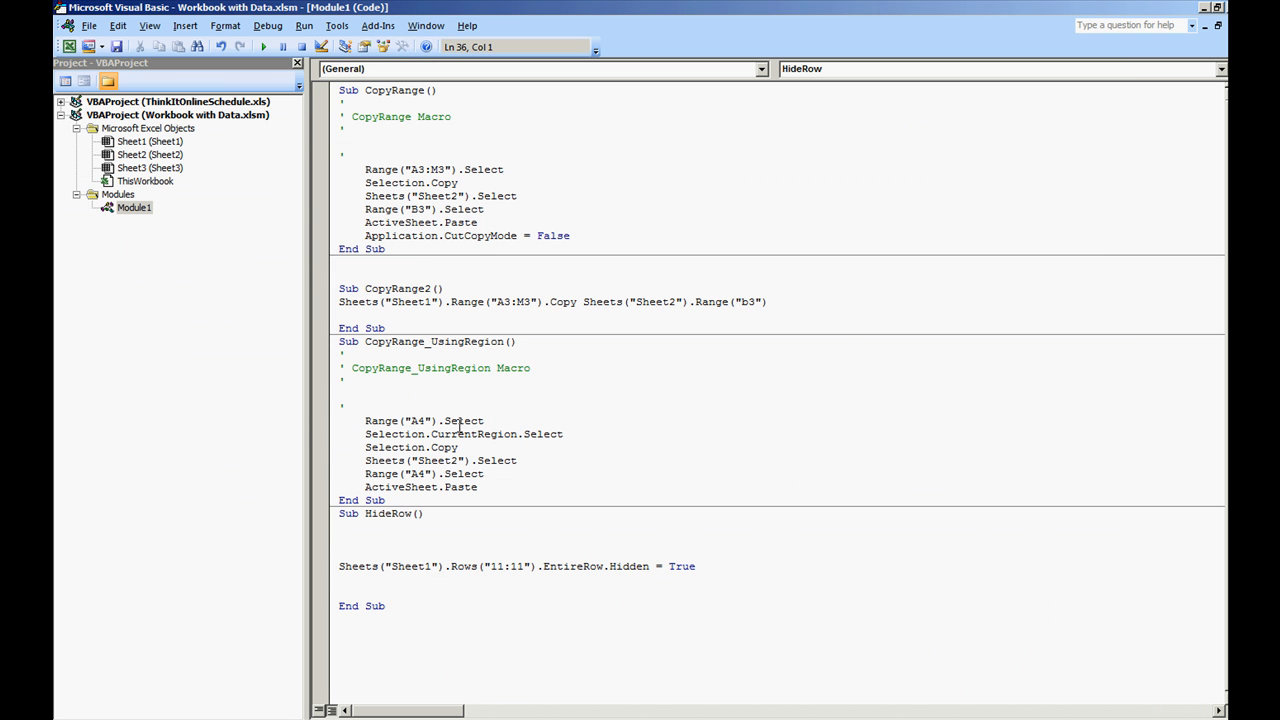
pyautogui.write('for rep = 10 to')
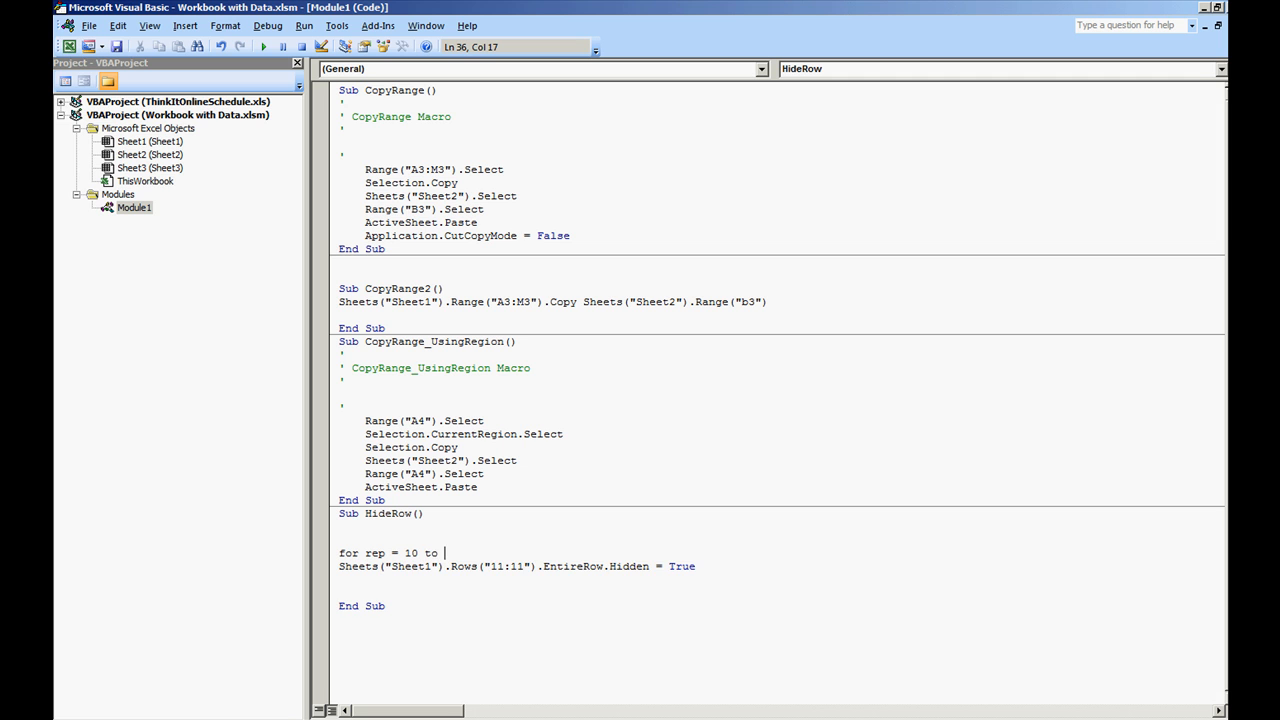
pyautogui.write('14')
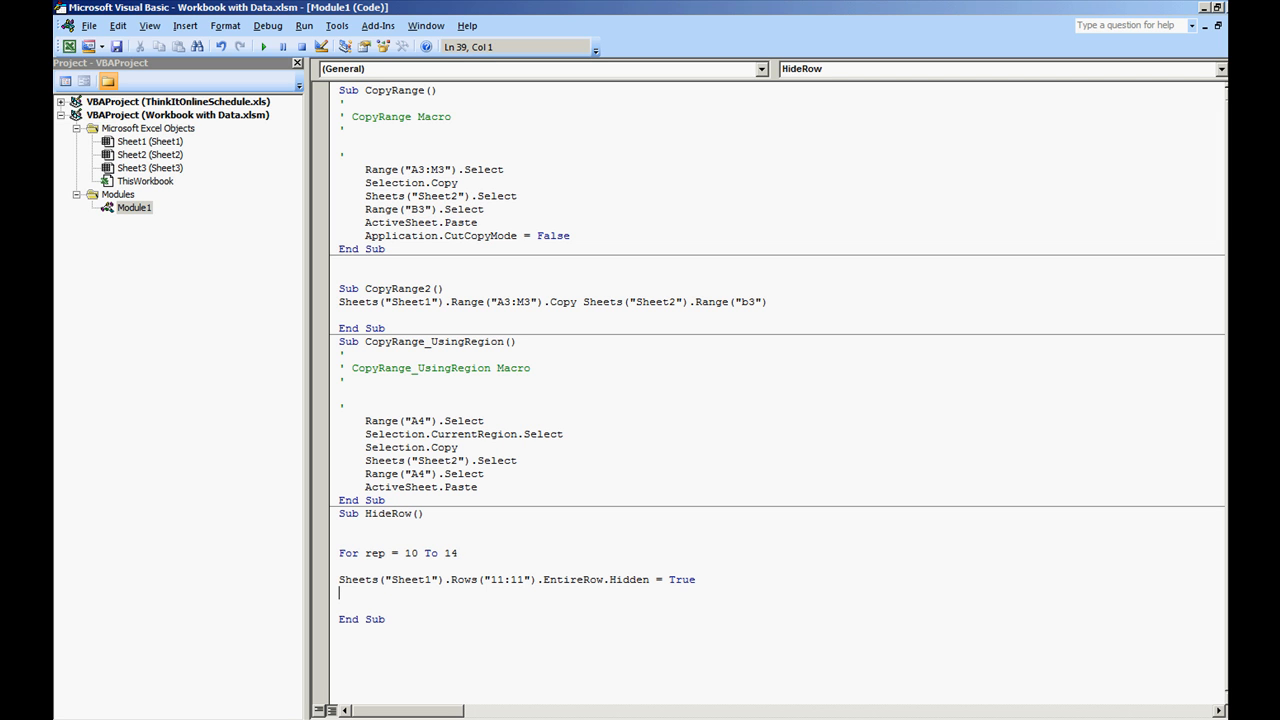
pyautogui.write('Next rep')
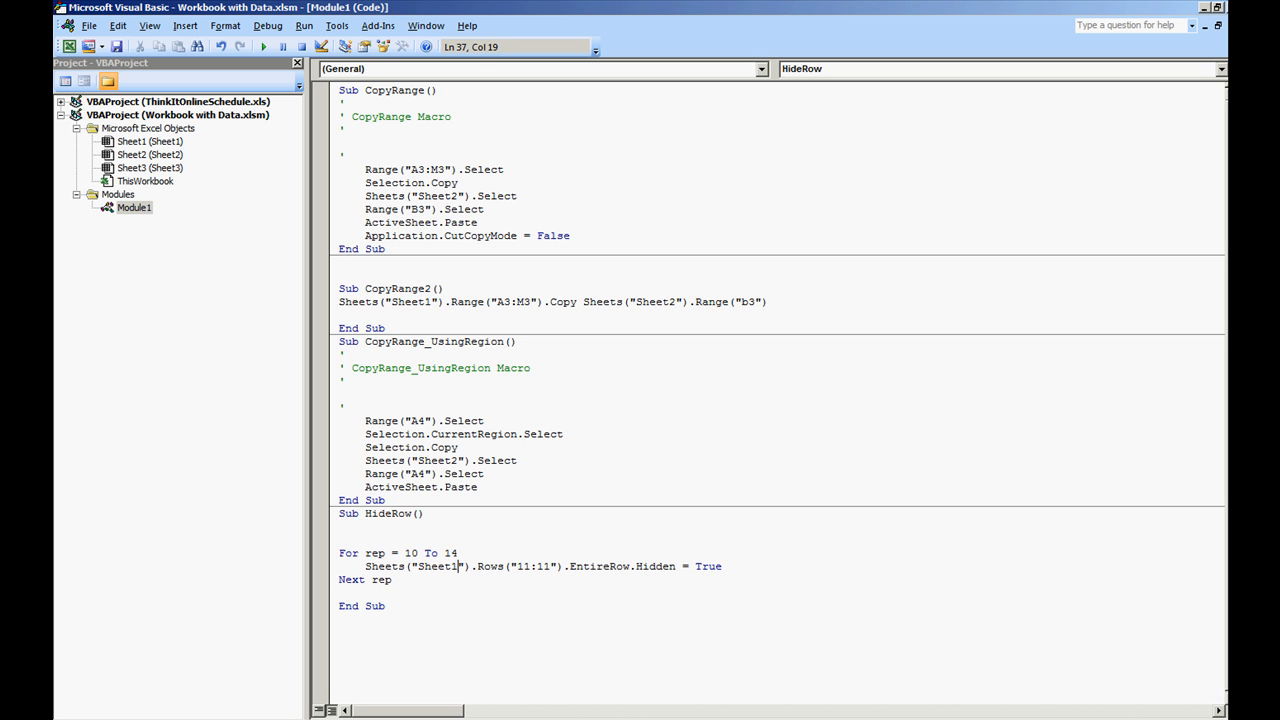
pyautogui.doubleClick(521, 566)
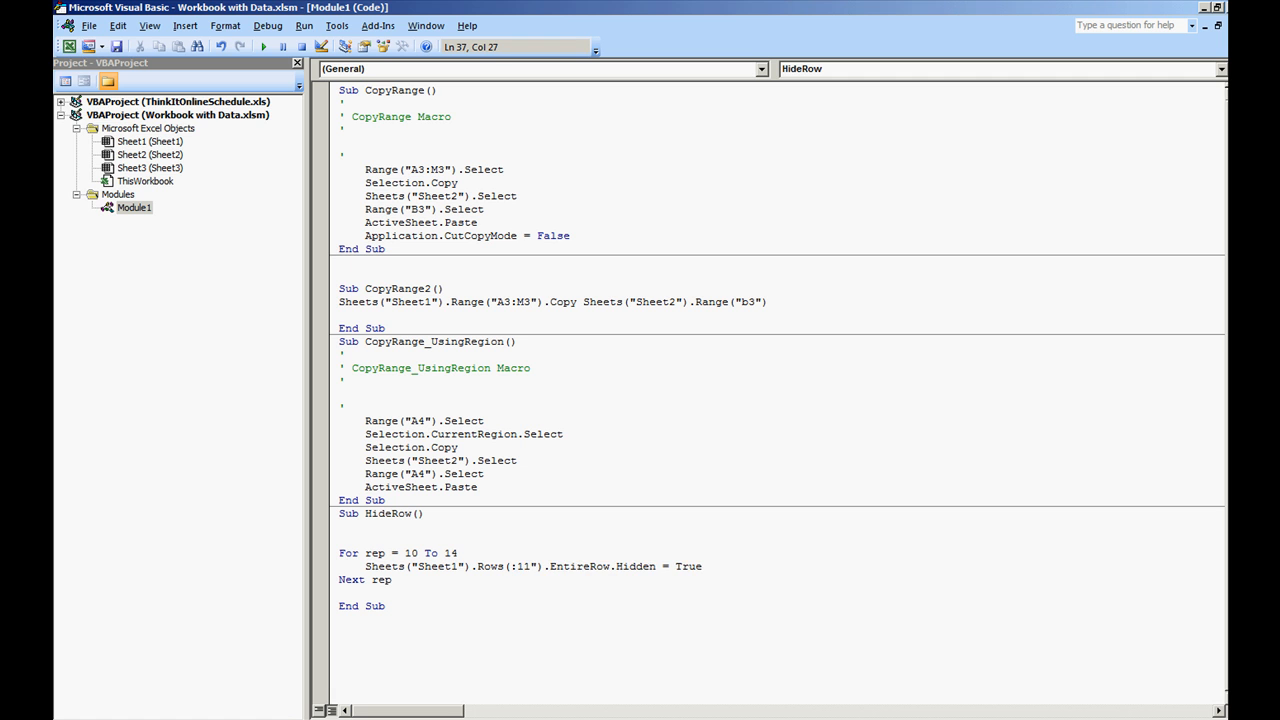
pyautogui.write('rep &')
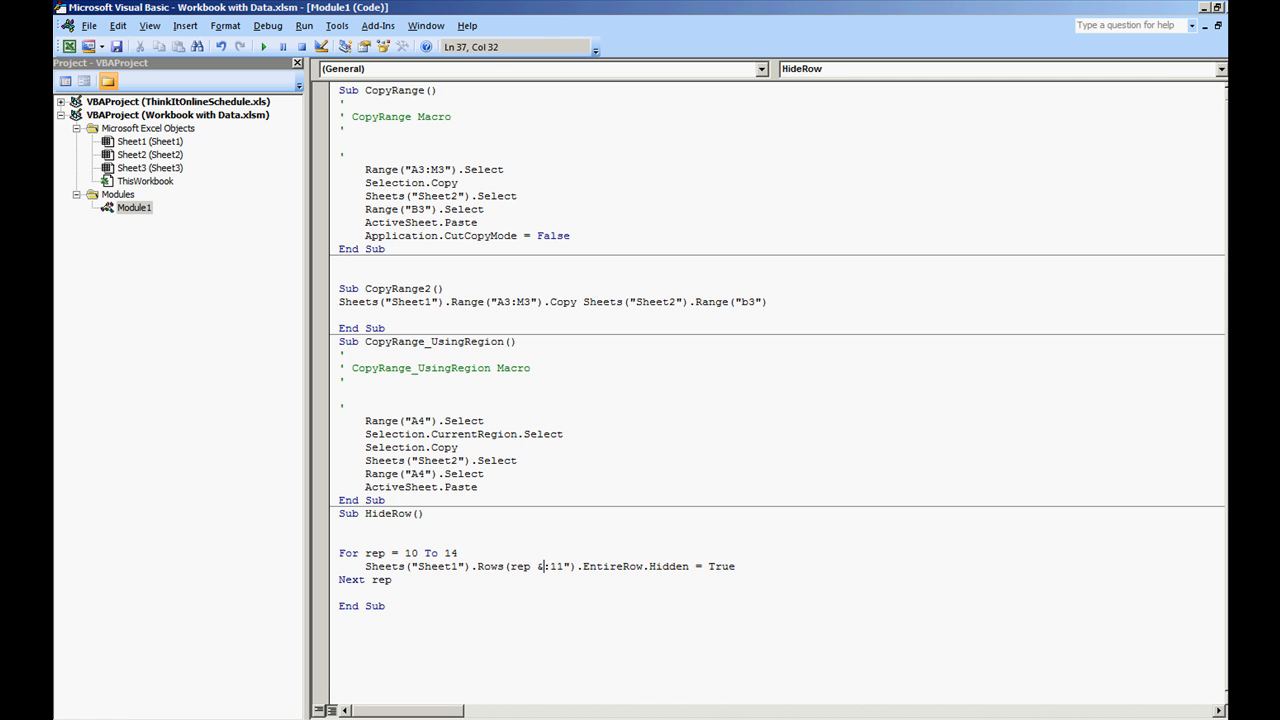
pyautogui.write('& ":"')
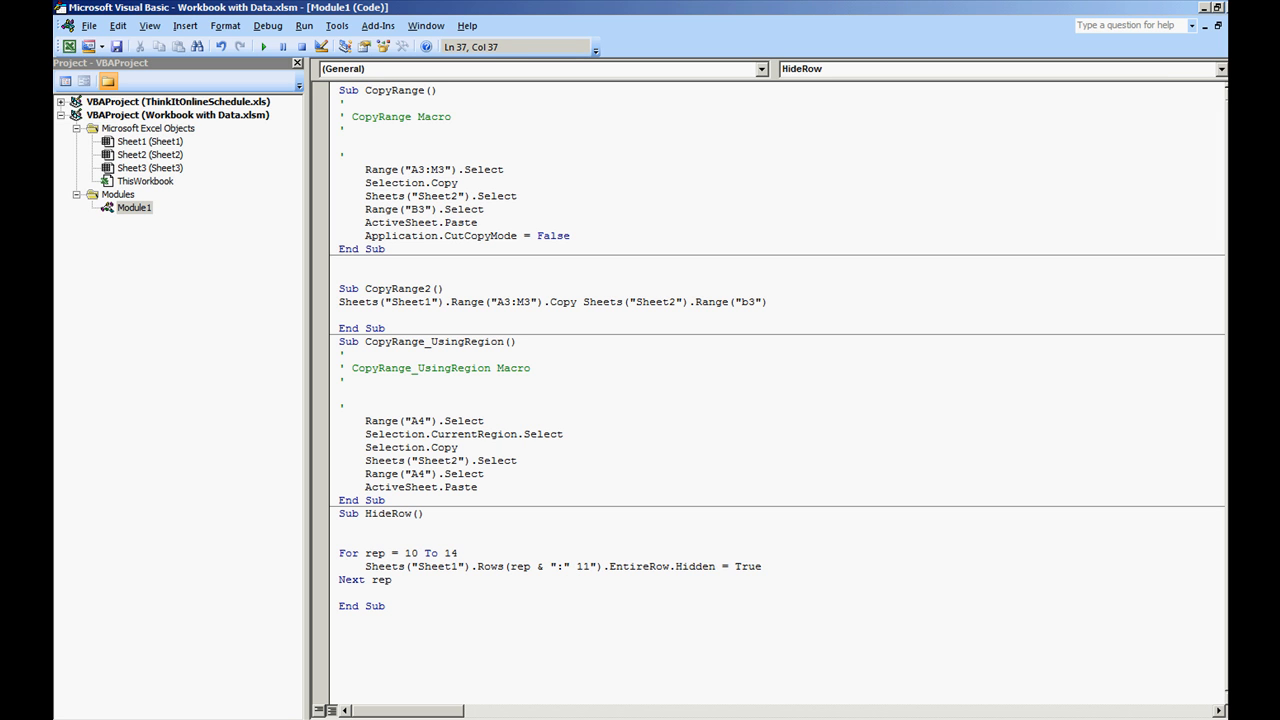
pyautogui.write('& rep')
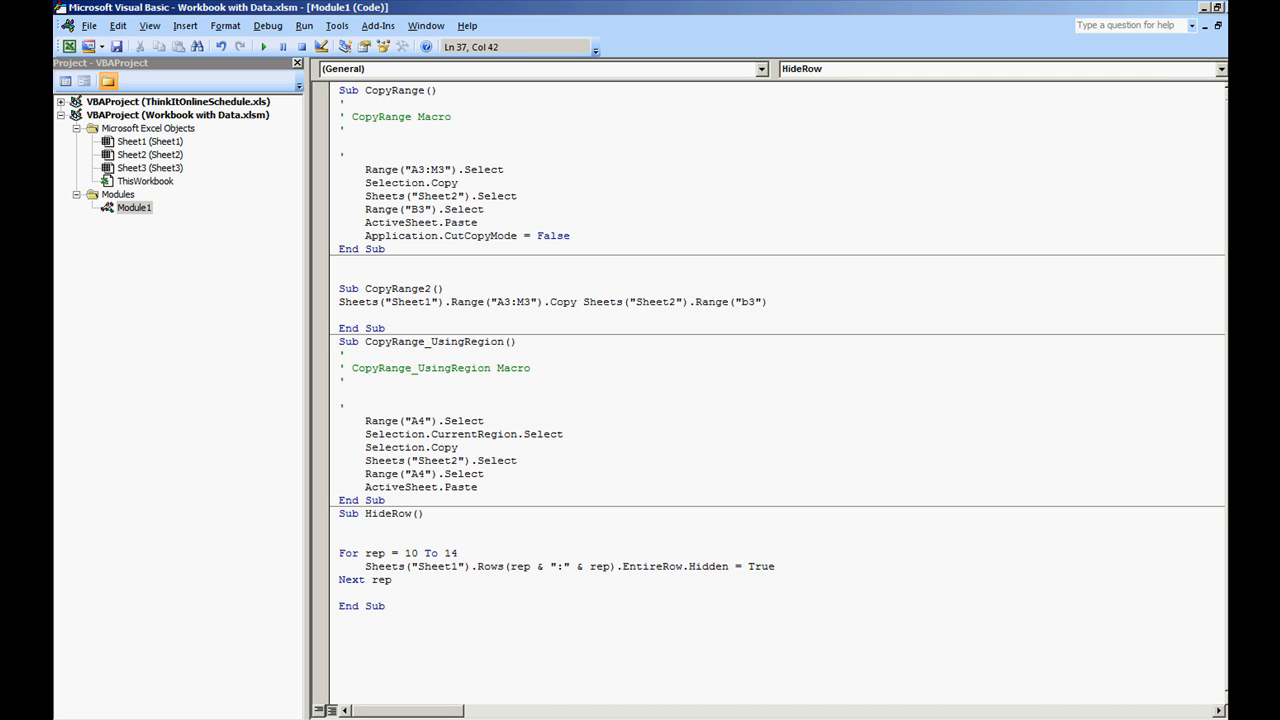
pyautogui.click(584, 605)
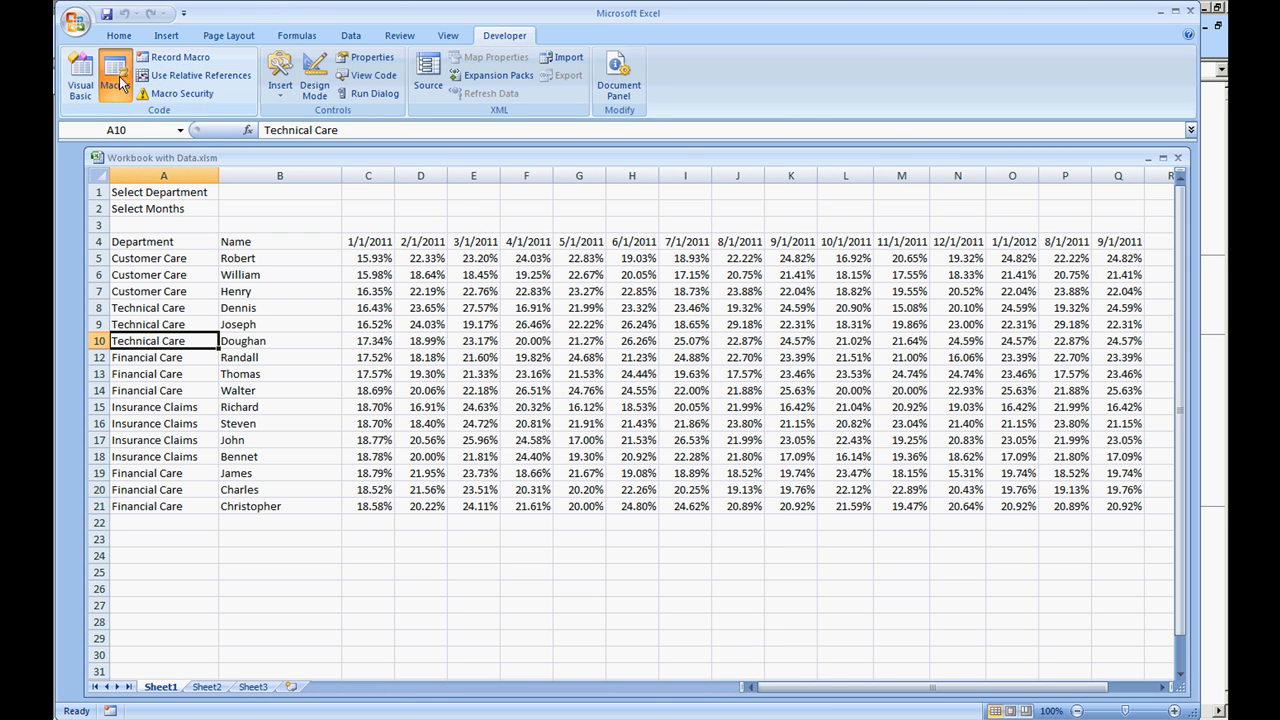
# Run HideRow to hide rows 10–14, then create ShowRows with Hidden set to False.
pyautogui.click(114, 75)
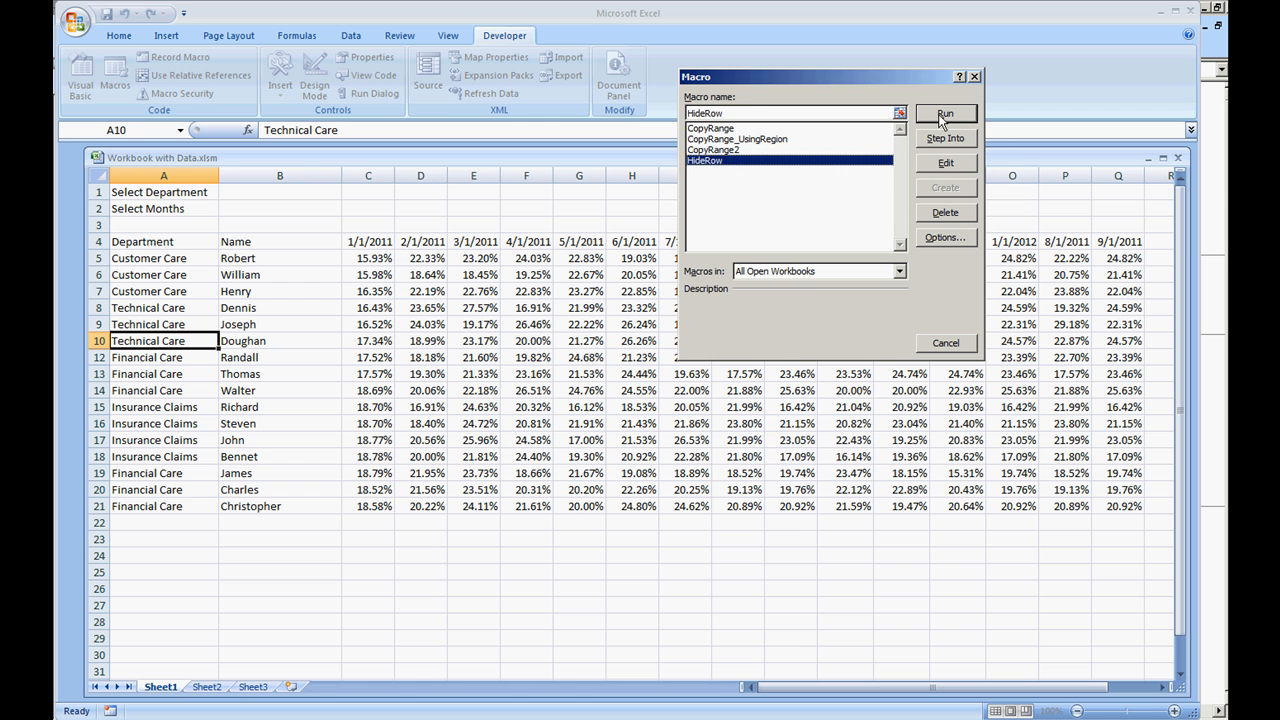
pyautogui.click(944, 112)
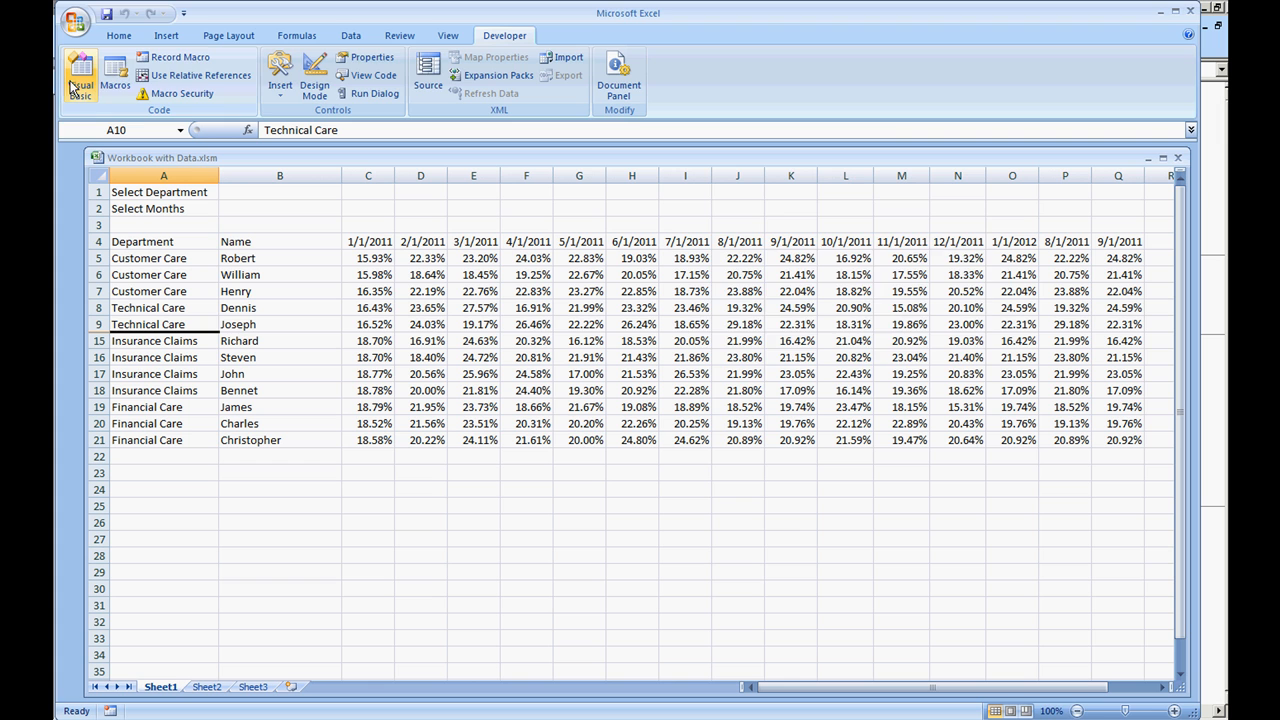
pyautogui.click(114, 72)
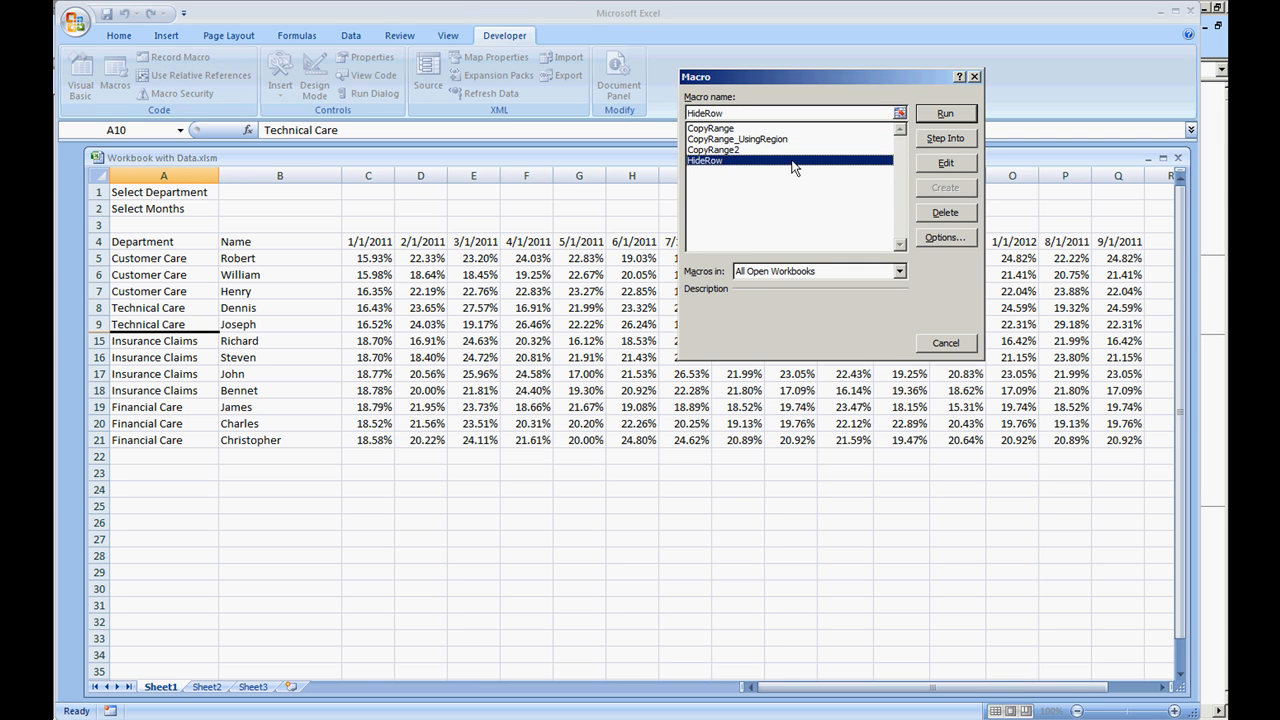
pyautogui.click(944, 162)
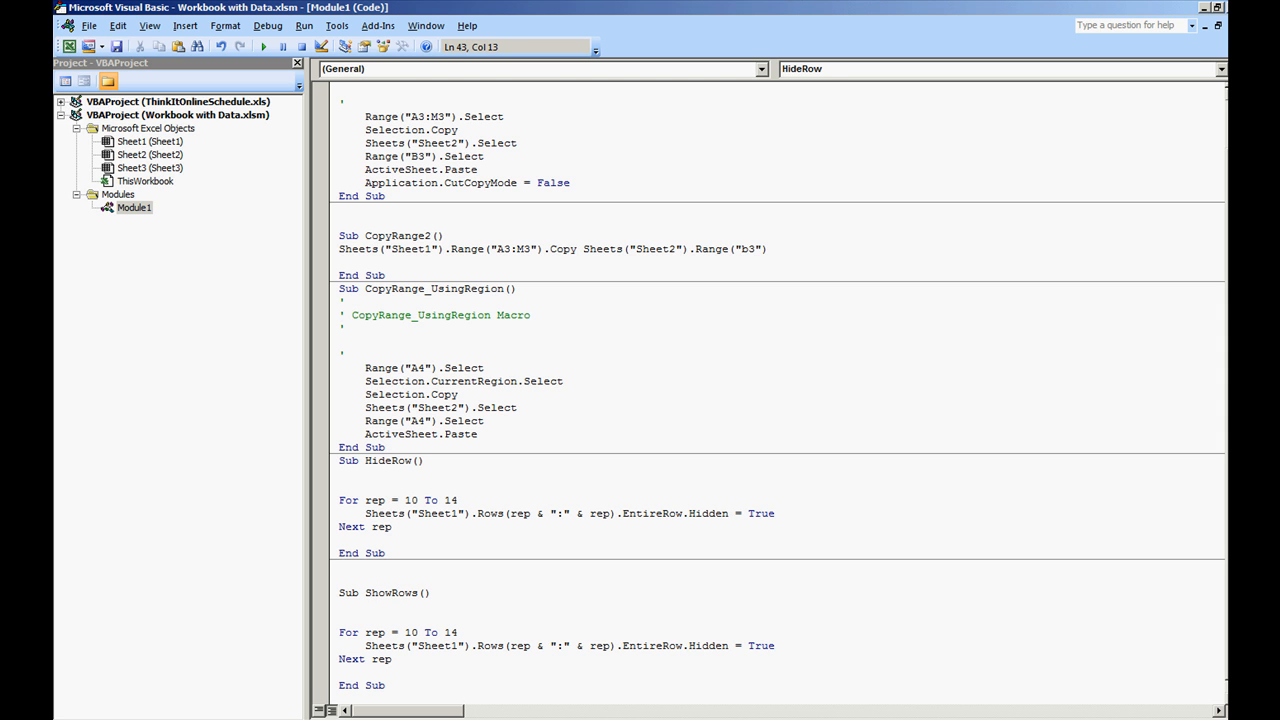
pyautogui.doubleClick(760, 645)
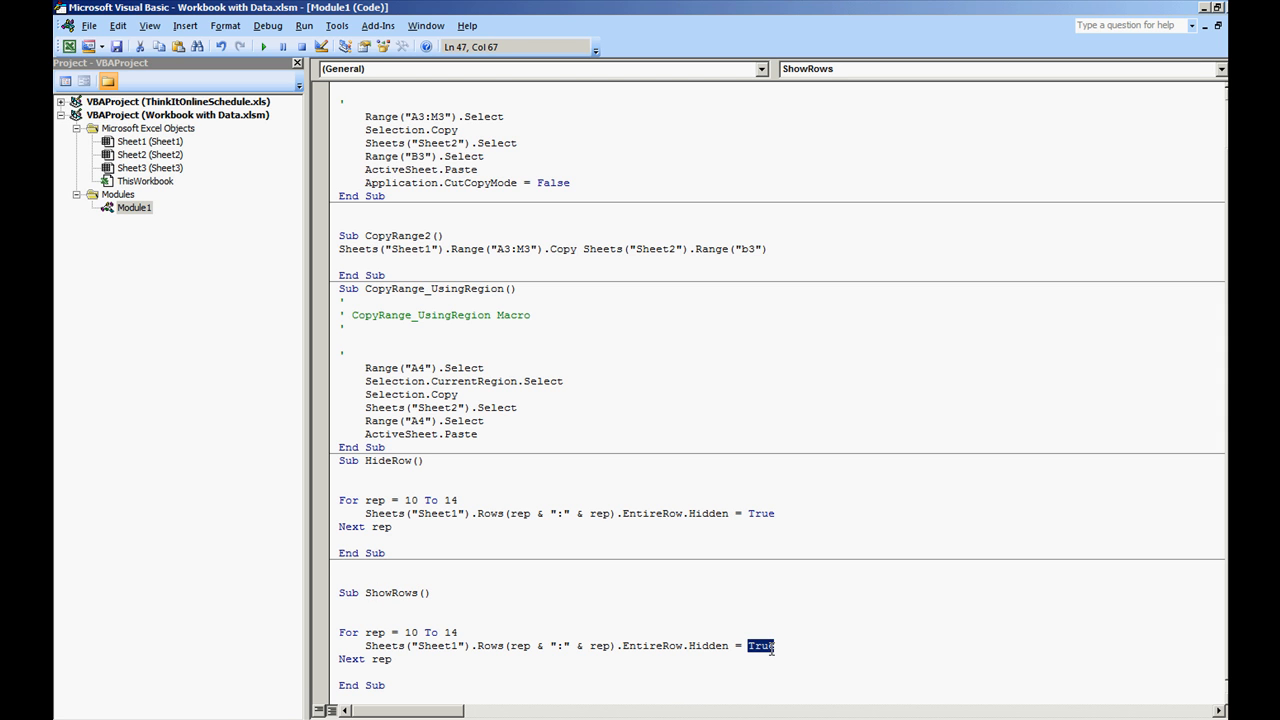
pyautogui.write('False')
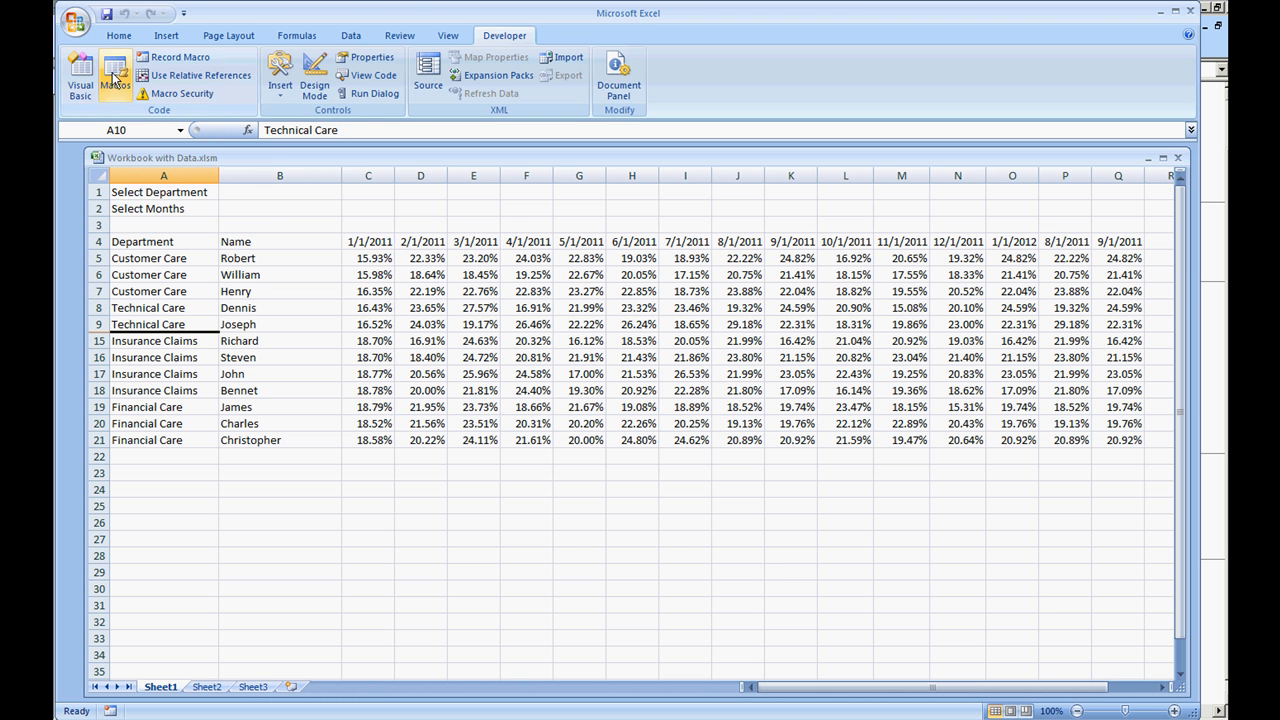
# Run the ShowRows macro to unhide rows 10–14, then select cell B1.
pyautogui.click(114, 75)
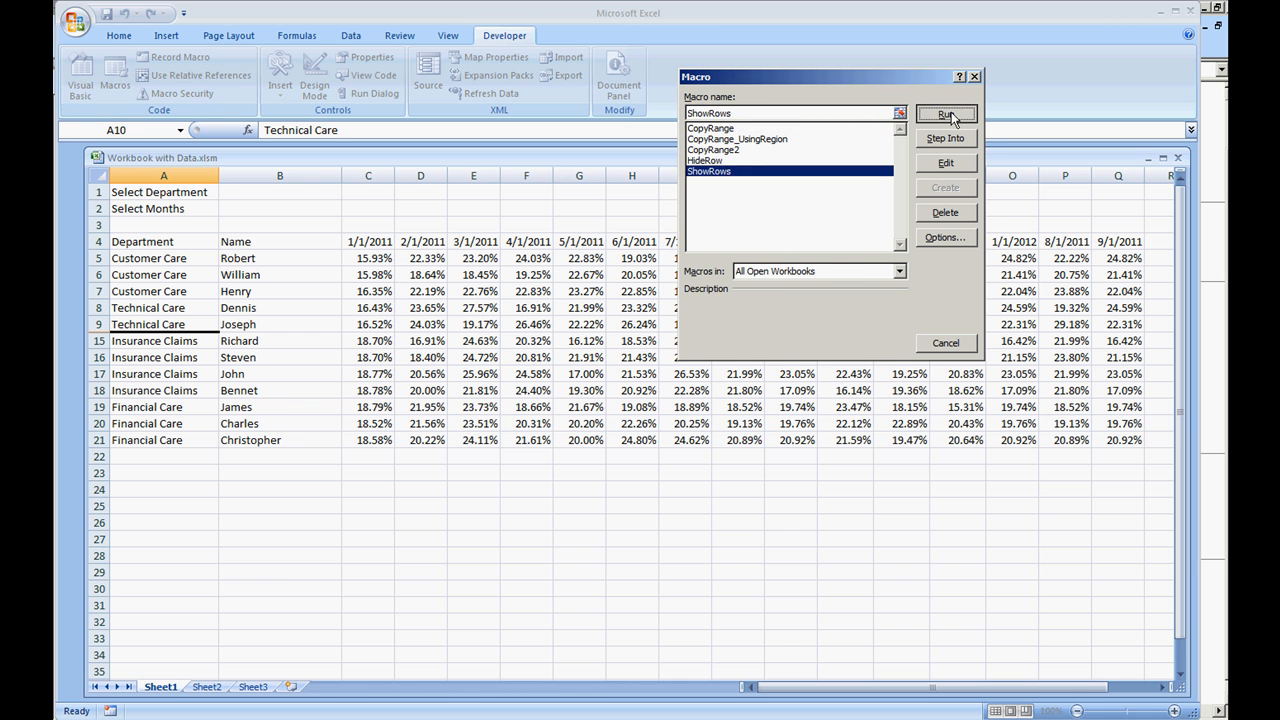
pyautogui.click(945, 113)
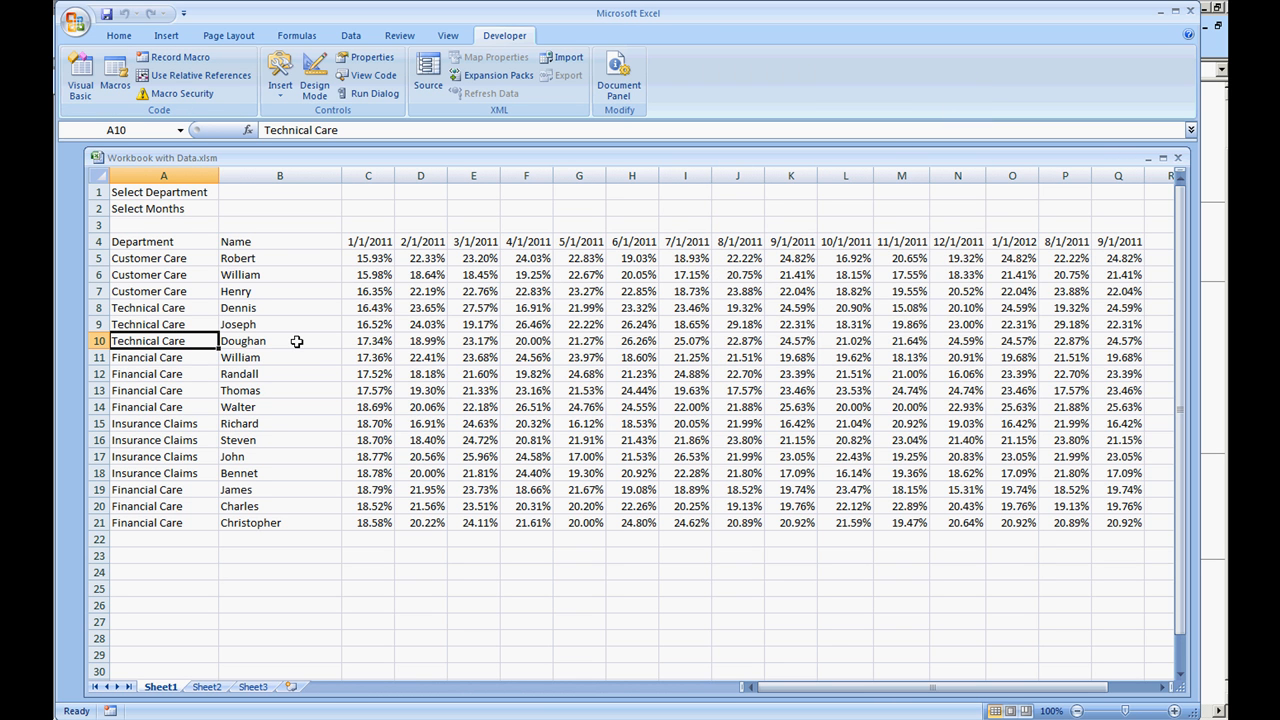
pyautogui.moveTo(347, 370)
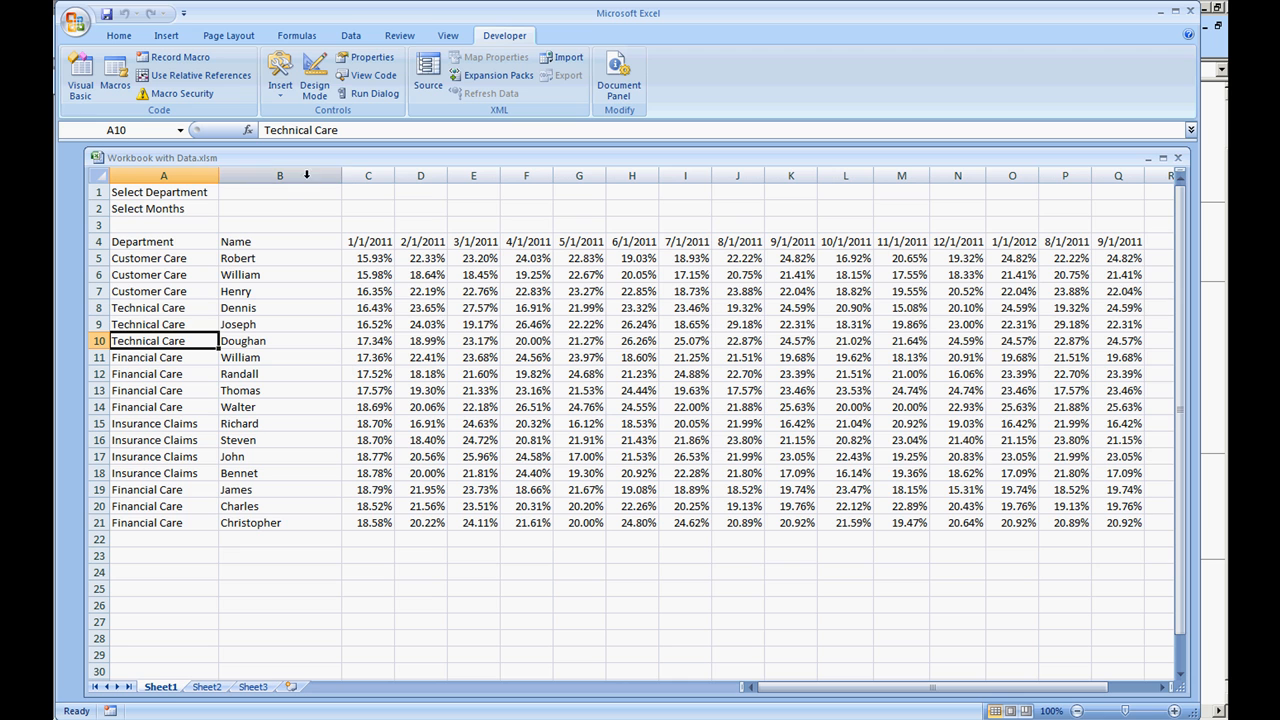
pyautogui.click(280, 191)
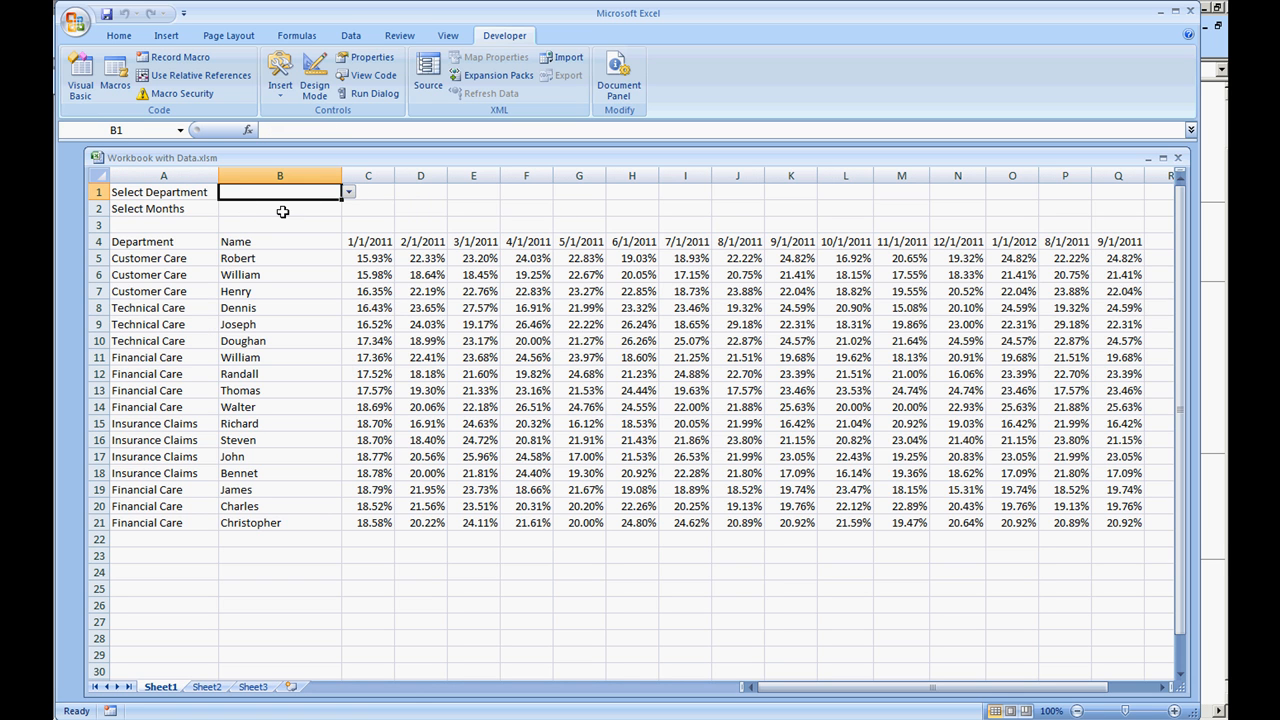
# Pick Customer Care from B1's department dropdown and click around the table.
pyautogui.click(348, 191)
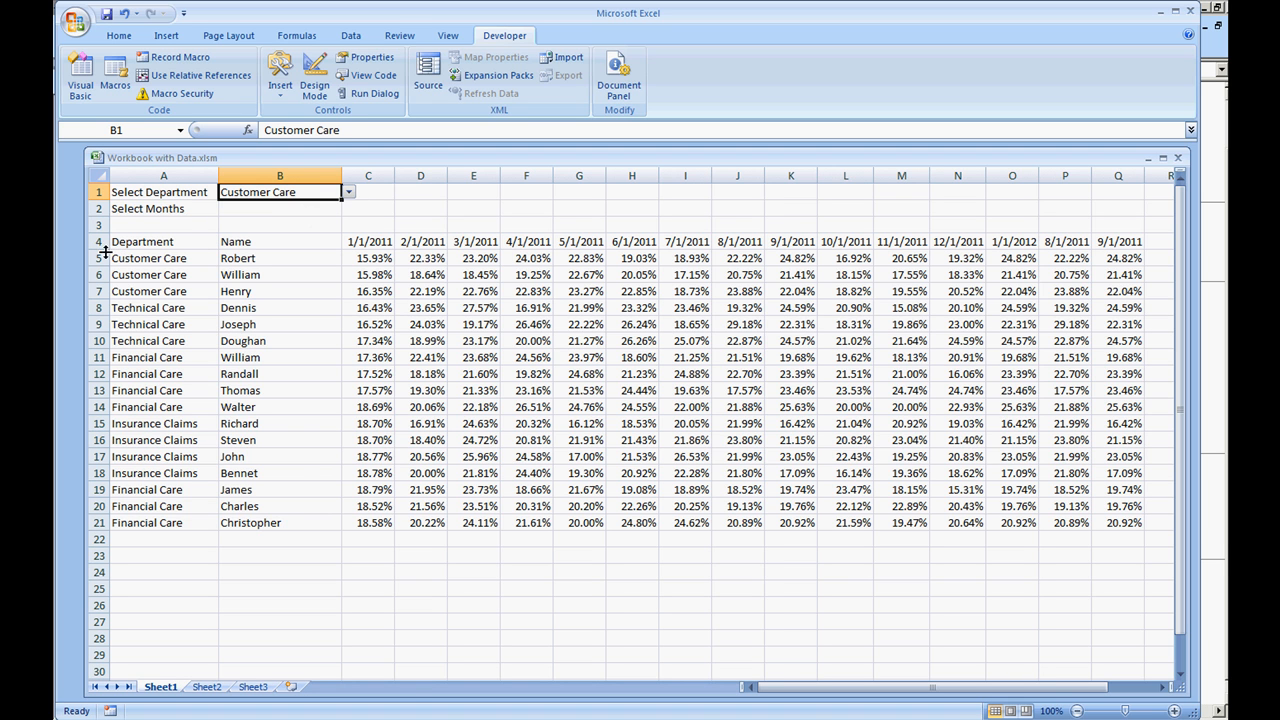
pyautogui.click(160, 258)
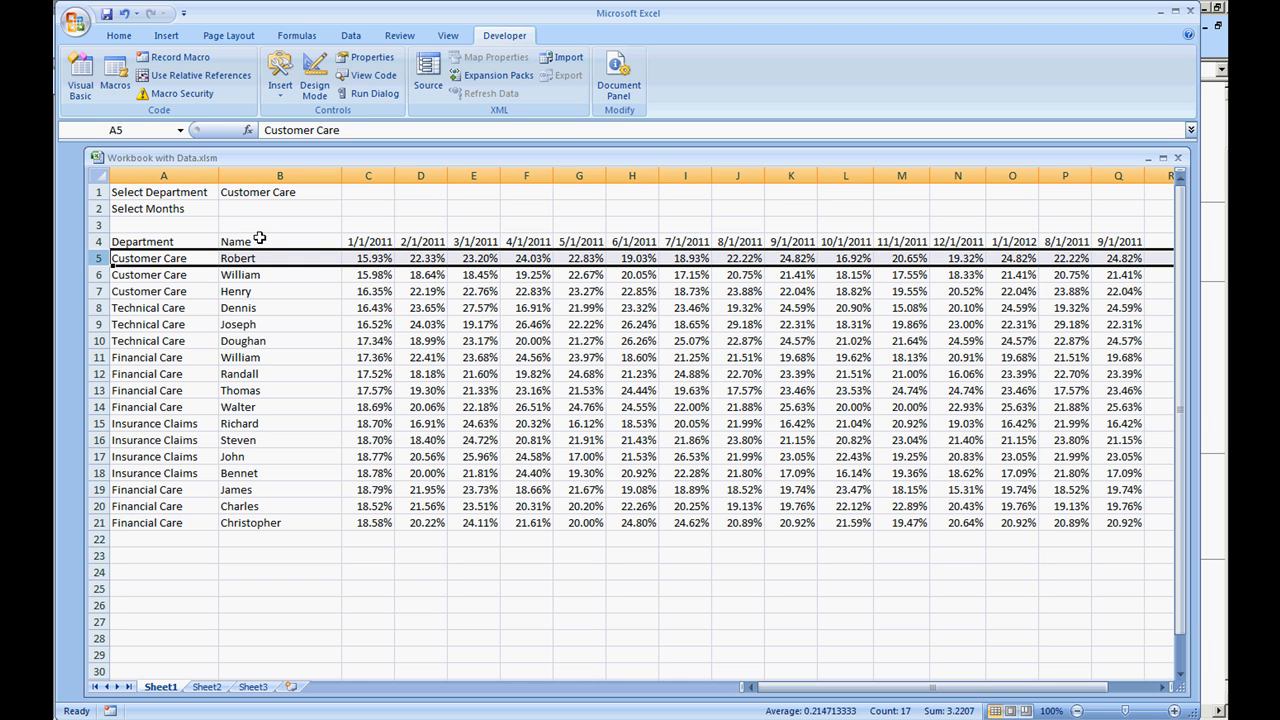
pyautogui.click(163, 241)
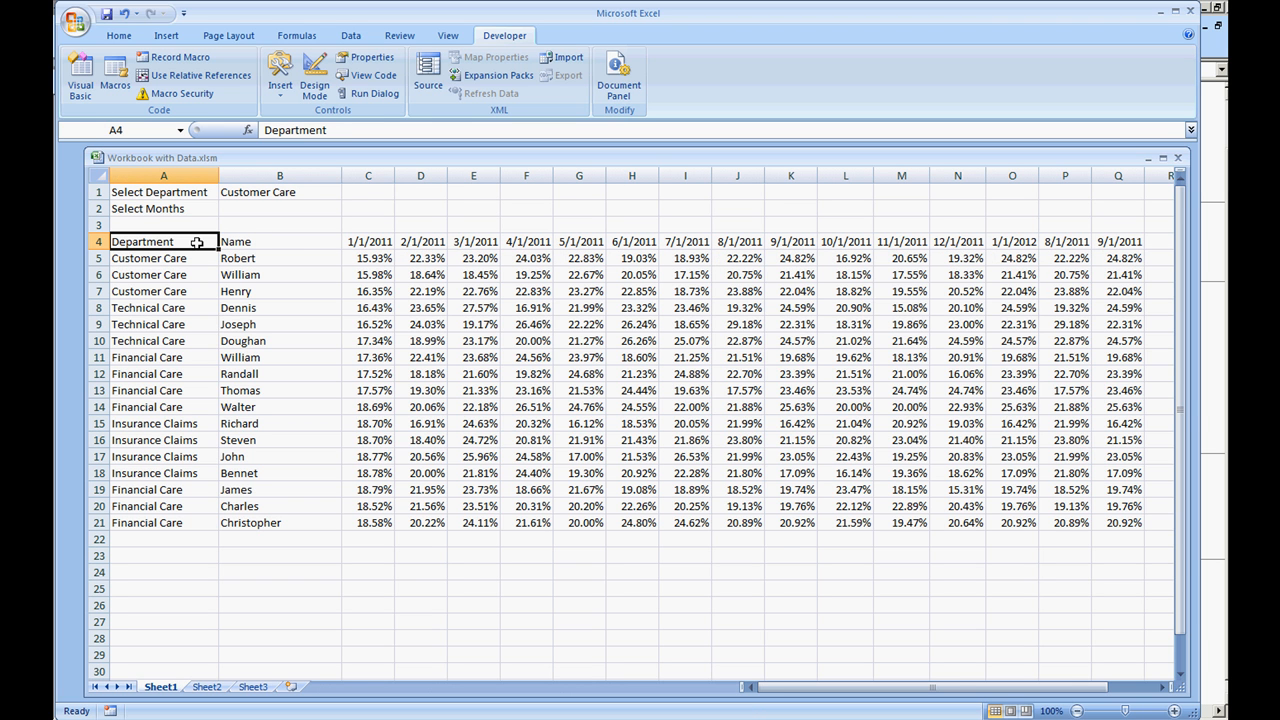